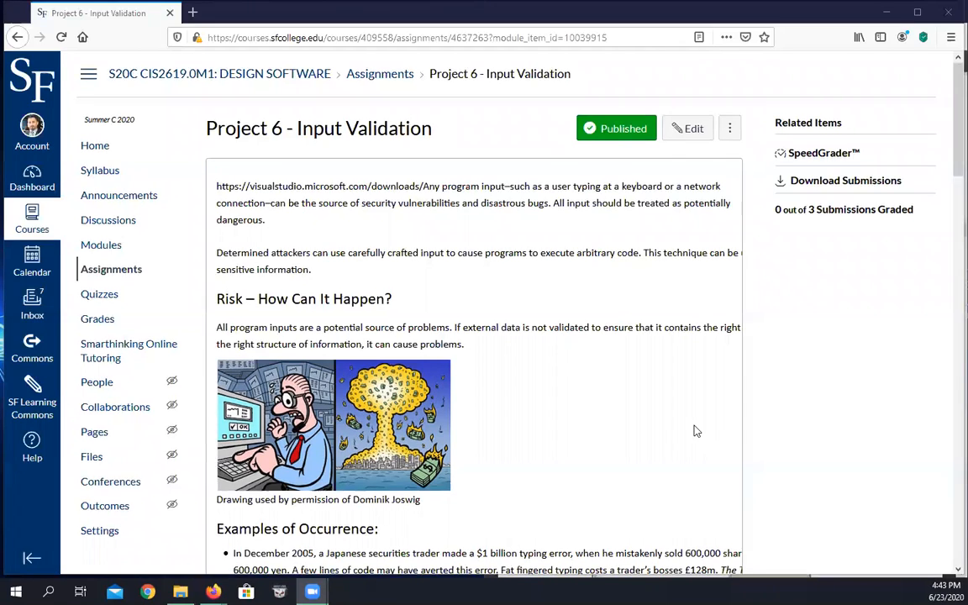
Step: Scroll the Project 6 assignment down to the Program 1 code and lab questions
{"action": "scroll", "scroll_direction": "down", "scroll_amount": 3}
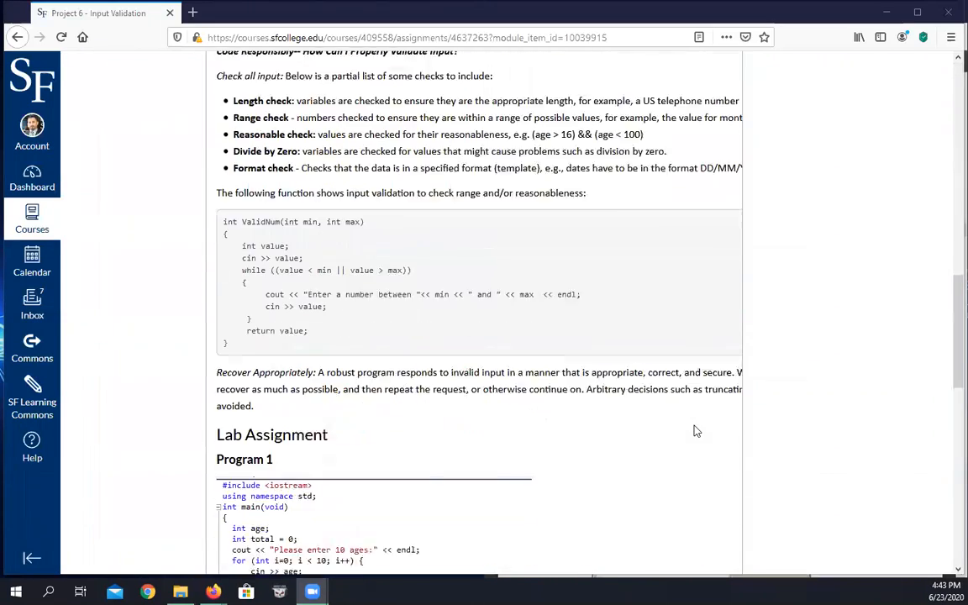
{"action": "scroll", "scroll_direction": "down", "scroll_amount": 3}
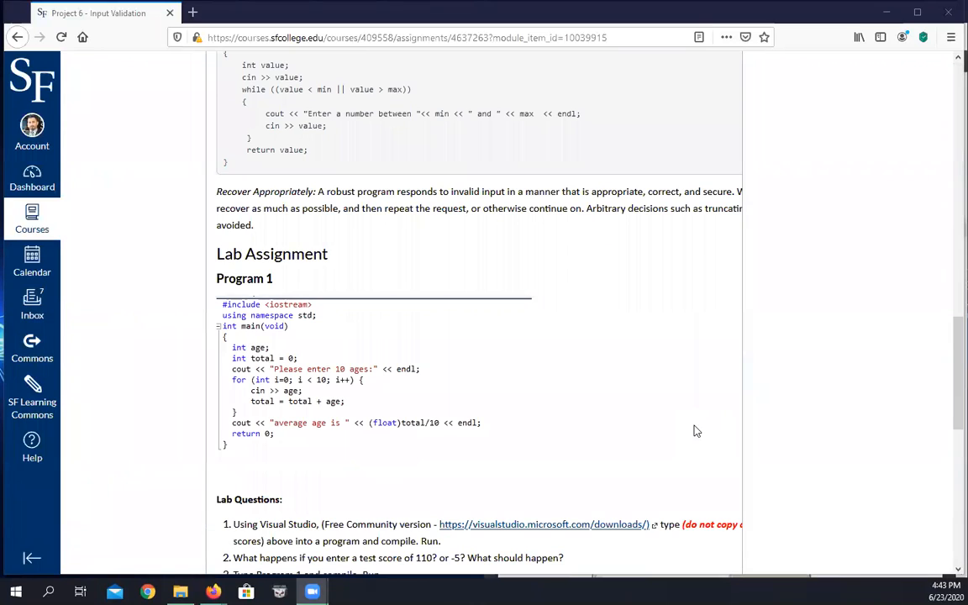
{"action": "scroll", "scroll_direction": "down", "scroll_amount": 3}
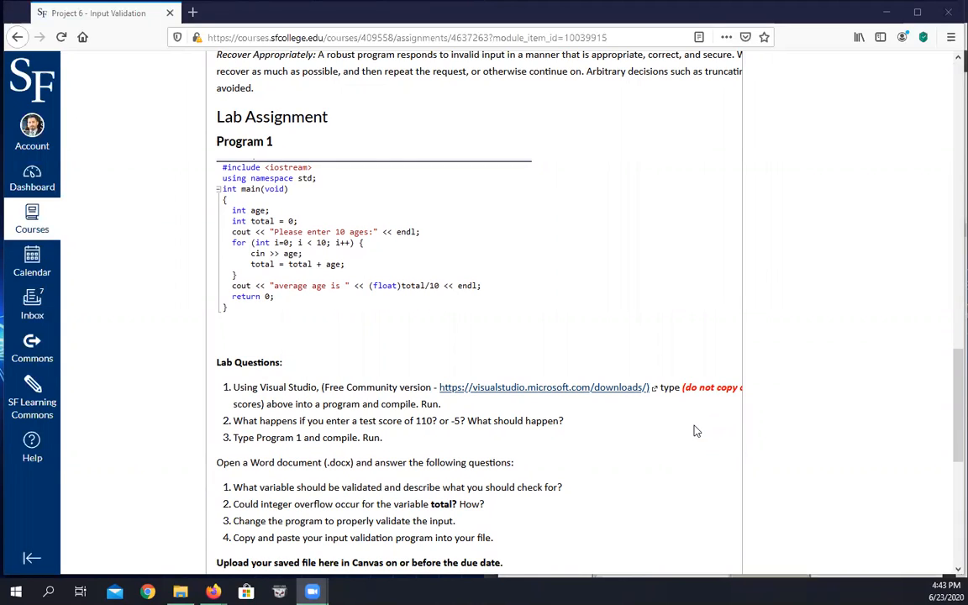
{"action": "mouse_move", "coordinate": [484, 225]}
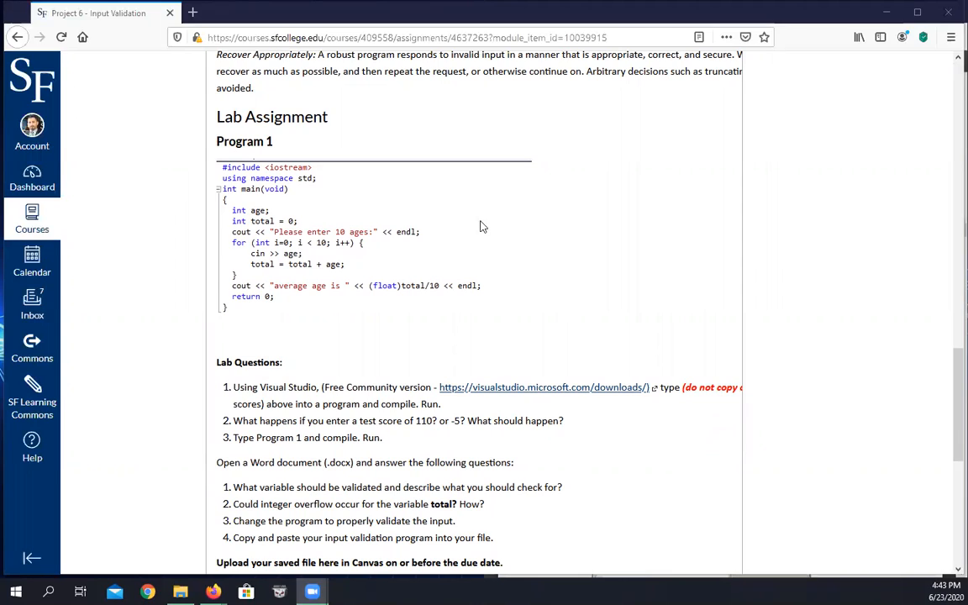
{"action": "mouse_move", "coordinate": [484, 286]}
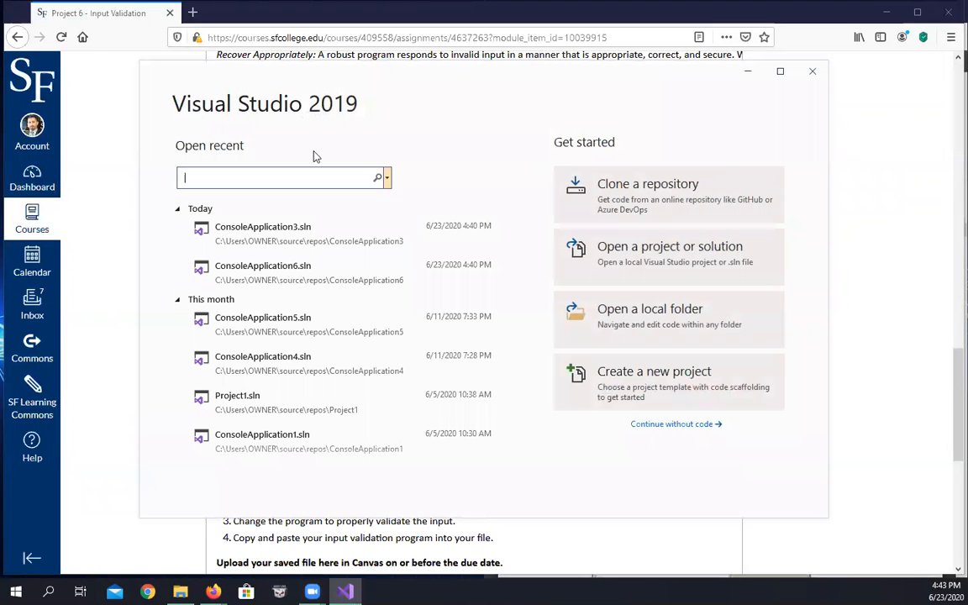
{"action": "mouse_move", "coordinate": [378, 167]}
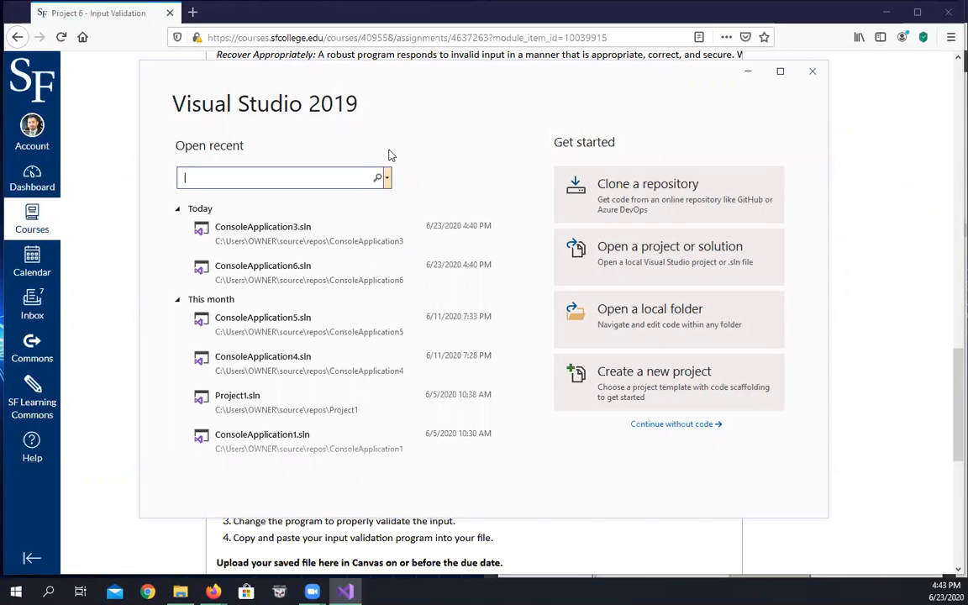
{"action": "mouse_move", "coordinate": [652, 101]}
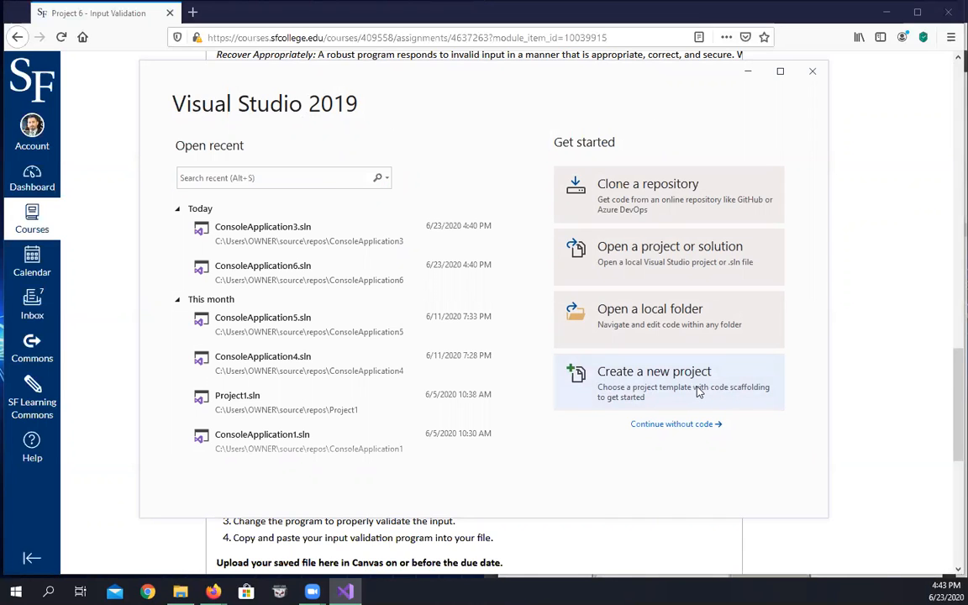
Step: Start creating a new project from the Visual Studio start window
{"action": "left_click", "coordinate": [654, 371]}
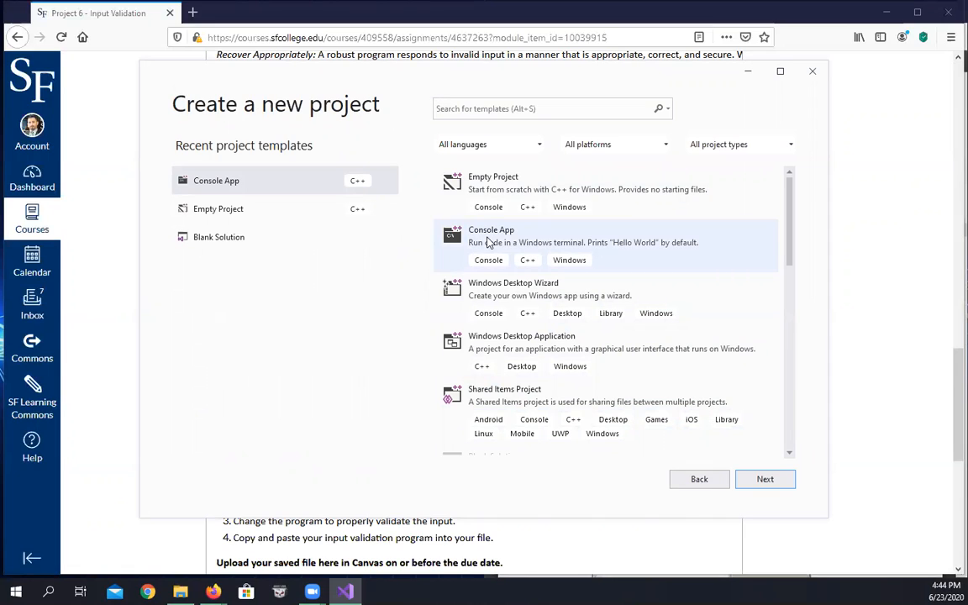
Step: Create a C++ Console App project named ConsoleApplication7 in the default location
{"action": "left_click", "coordinate": [588, 242]}
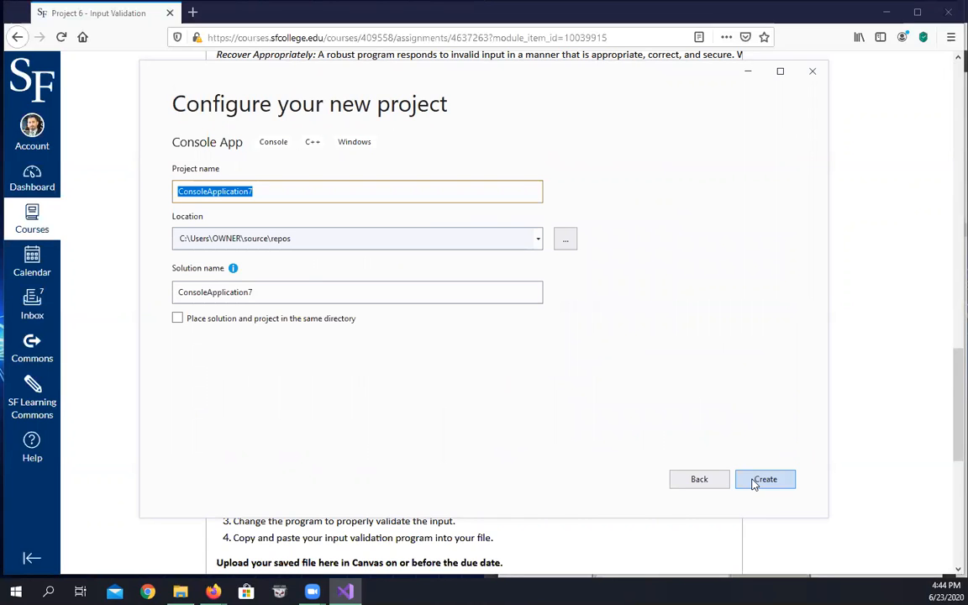
{"action": "left_click", "coordinate": [764, 479]}
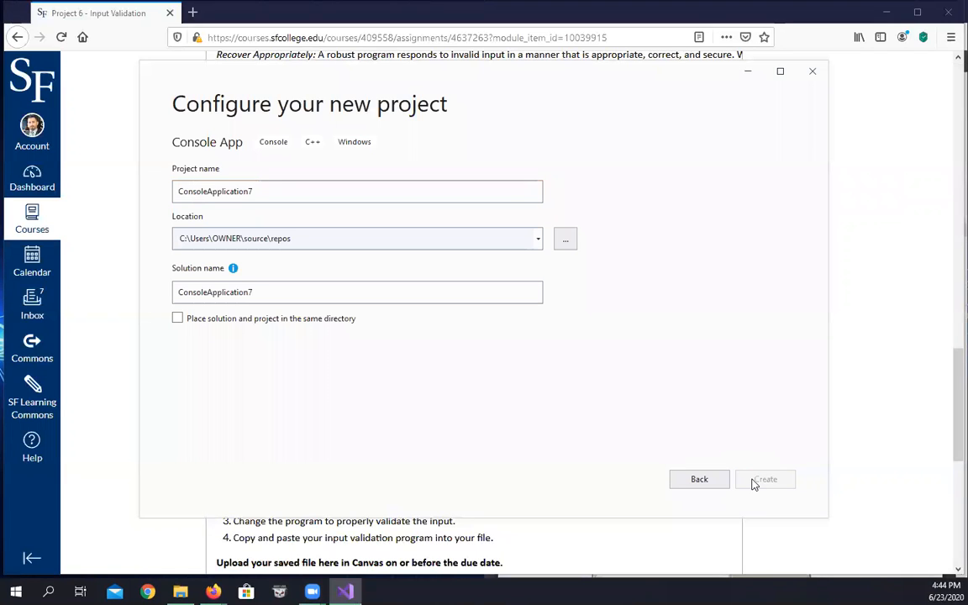
{"action": "left_click", "coordinate": [765, 479]}
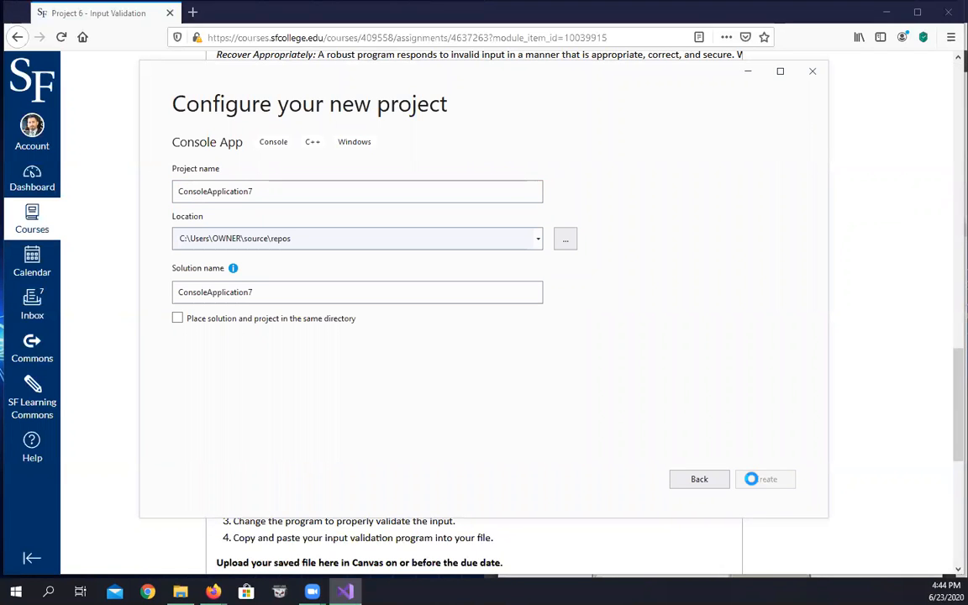
{"action": "left_click", "coordinate": [763, 479]}
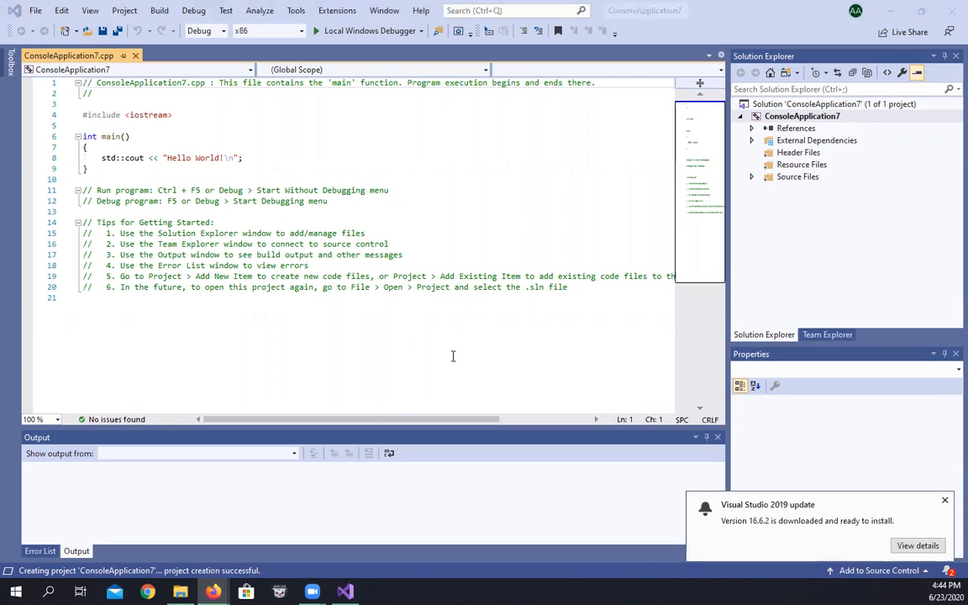
{"action": "mouse_move", "coordinate": [360, 397]}
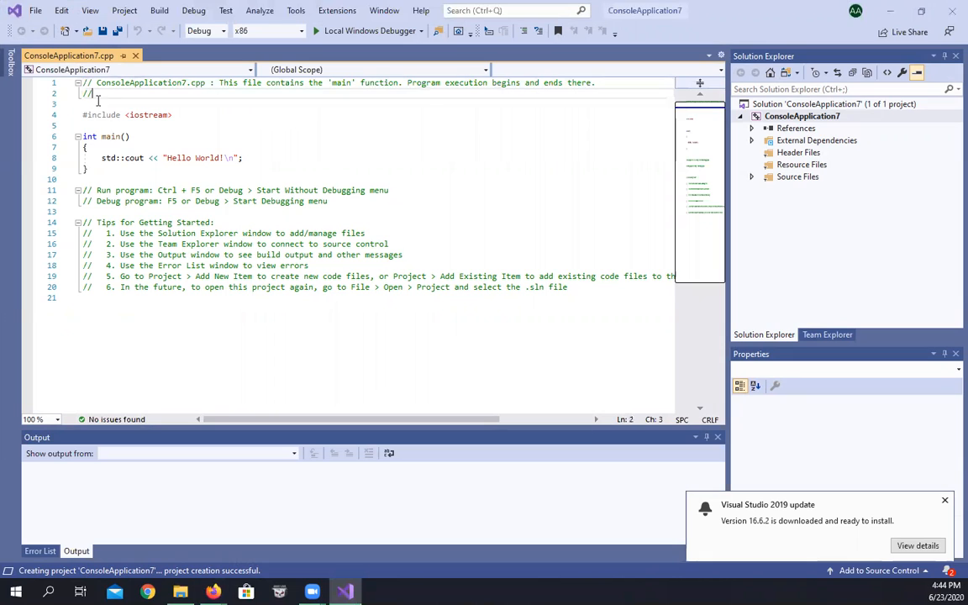
Step: Add blank lines below the header comment of ConsoleApplication7.cpp, closing it with */
{"action": "key", "text": "enter"}
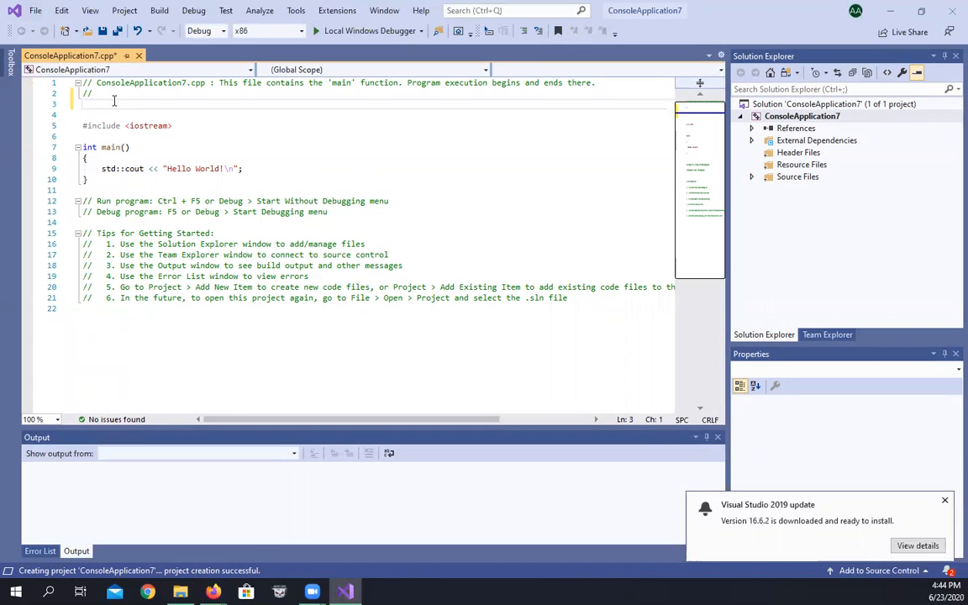
{"action": "type", "text": "*/"}
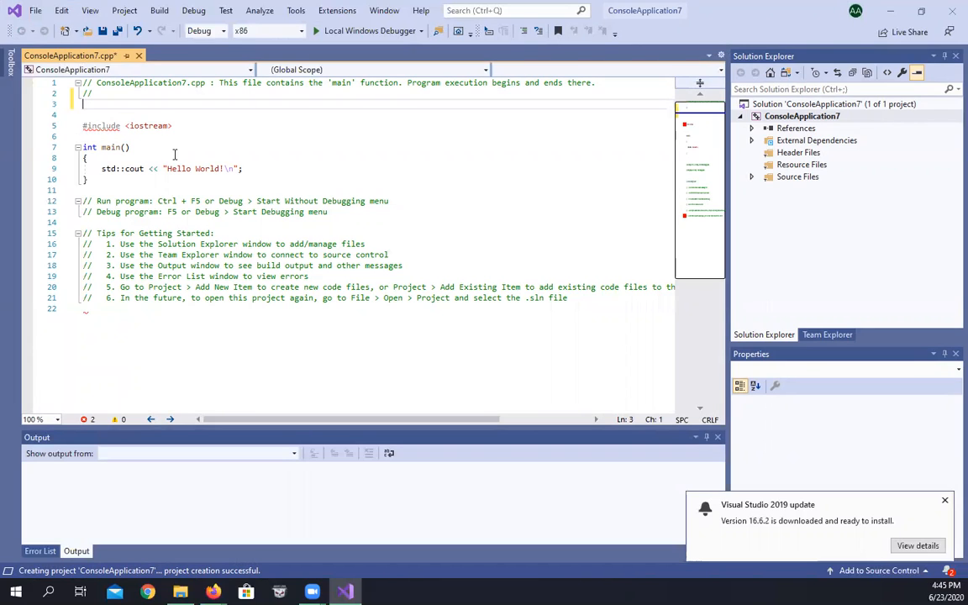
{"action": "mouse_move", "coordinate": [183, 148]}
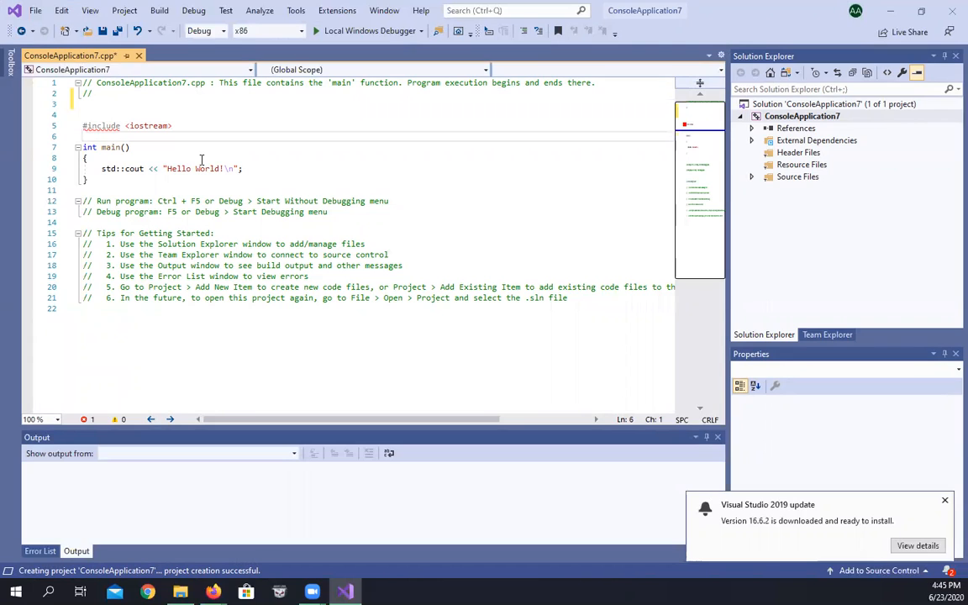
Step: Add 'using namespace std;' below the #include line
{"action": "type", "text": "using"}
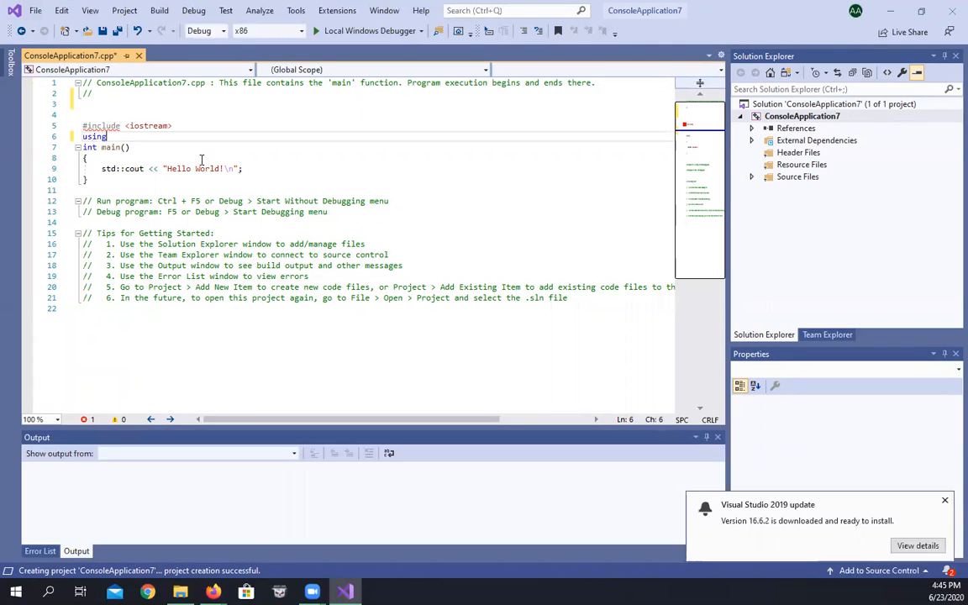
{"action": "type", "text": "n"}
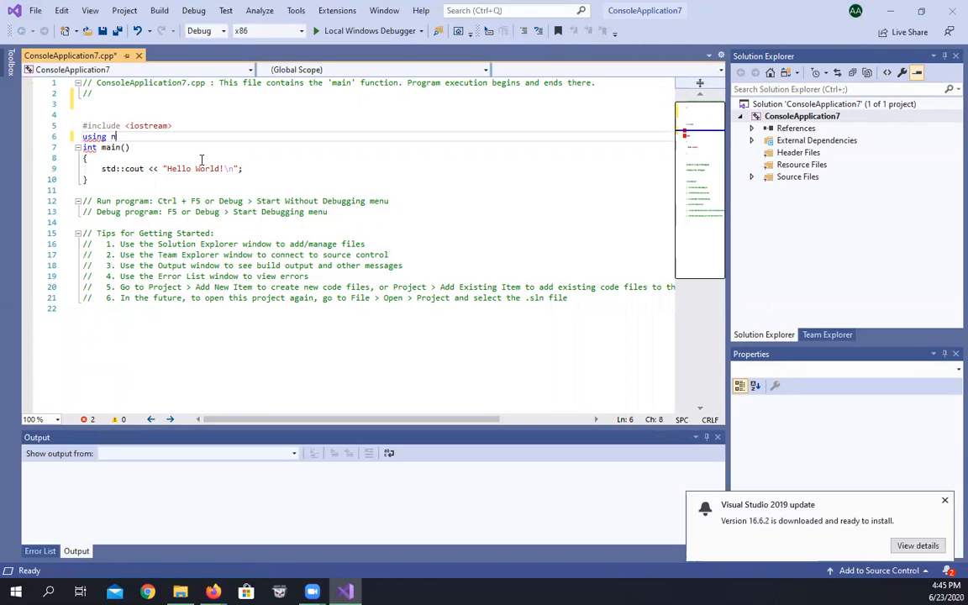
{"action": "type", "text": "amespace"}
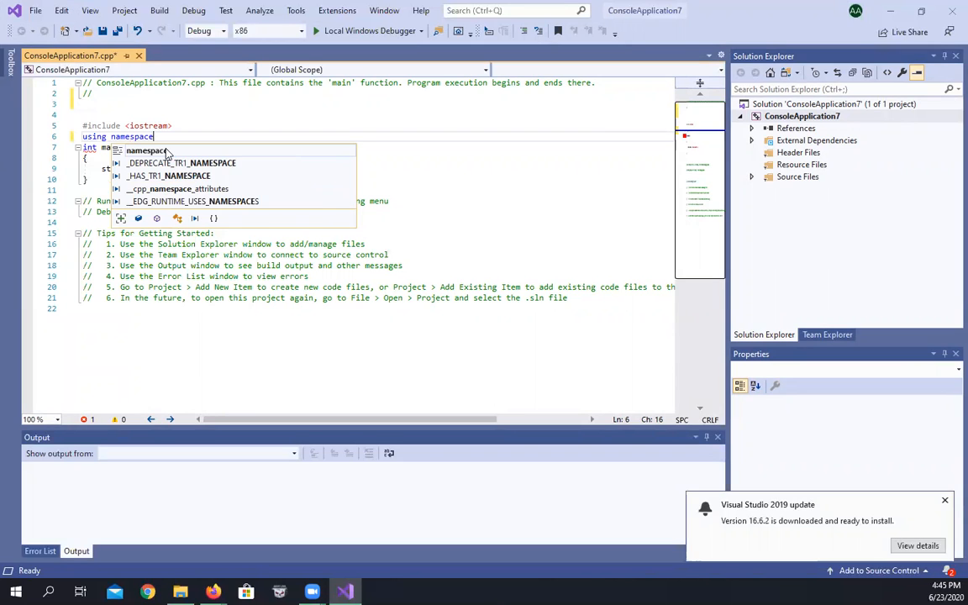
{"action": "type", "text": "st"}
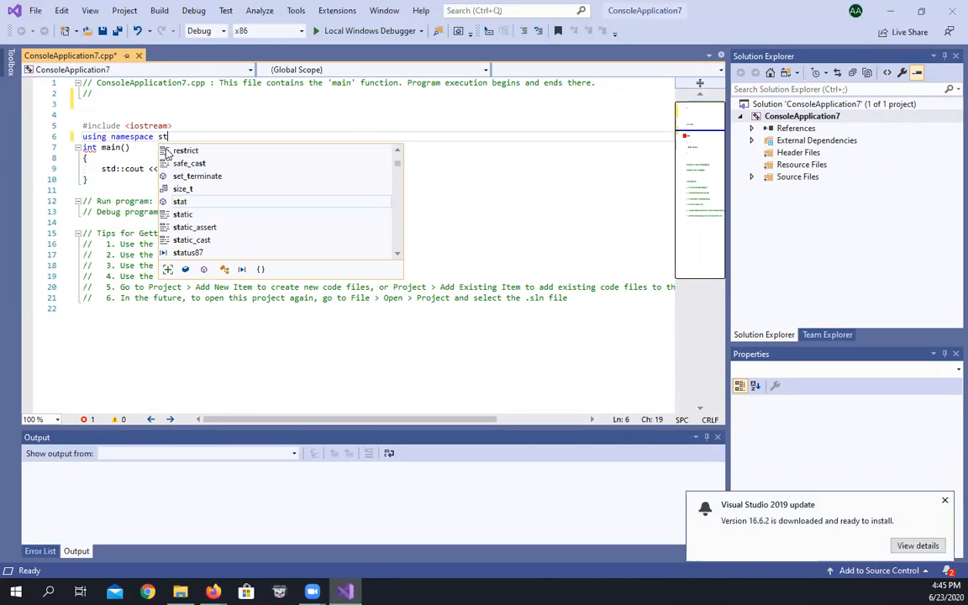
{"action": "type", "text": "d"}
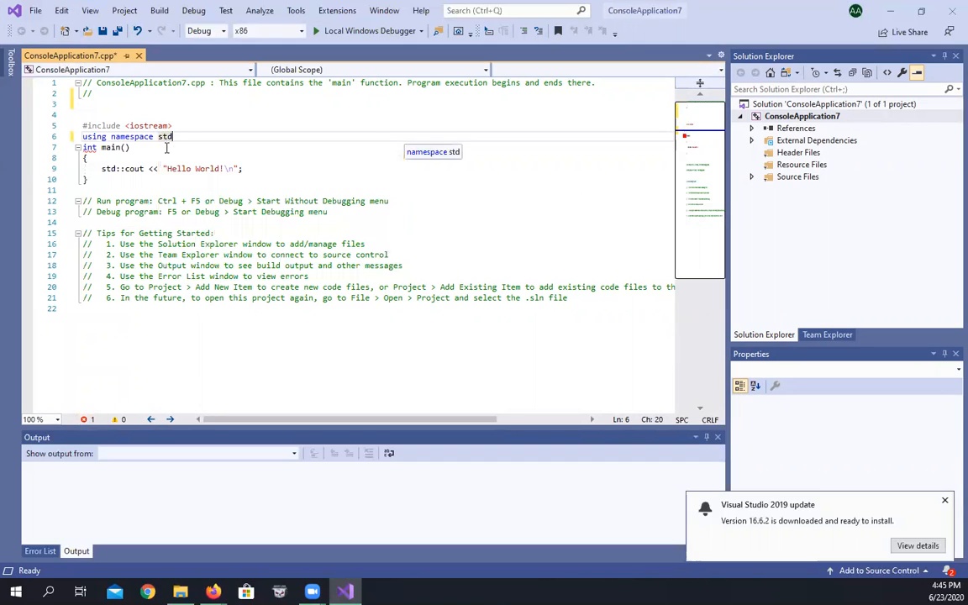
{"action": "type", "text": ";"}
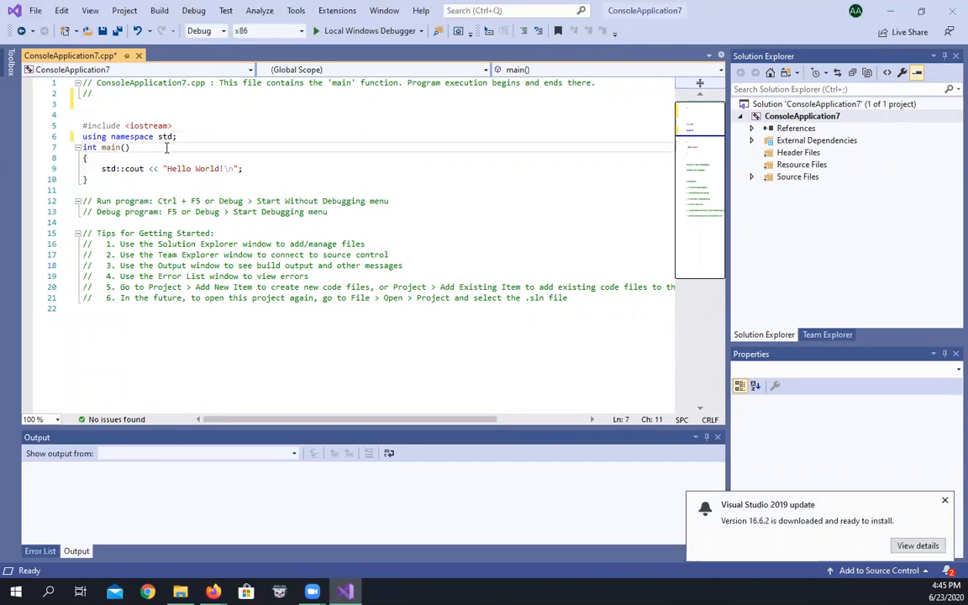
Step: Declare main as int main(void)
{"action": "left_click", "coordinate": [128, 148]}
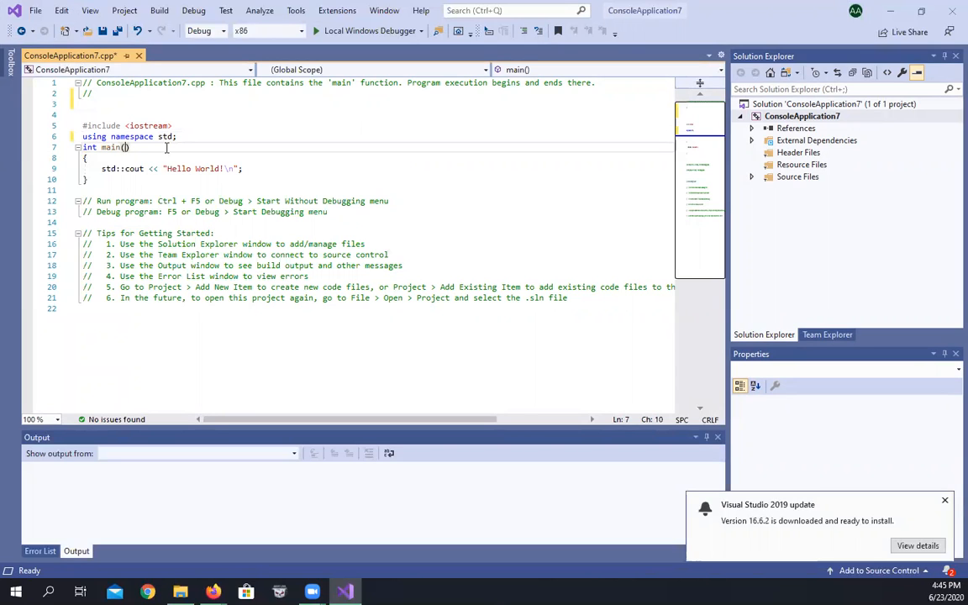
{"action": "type", "text": "void"}
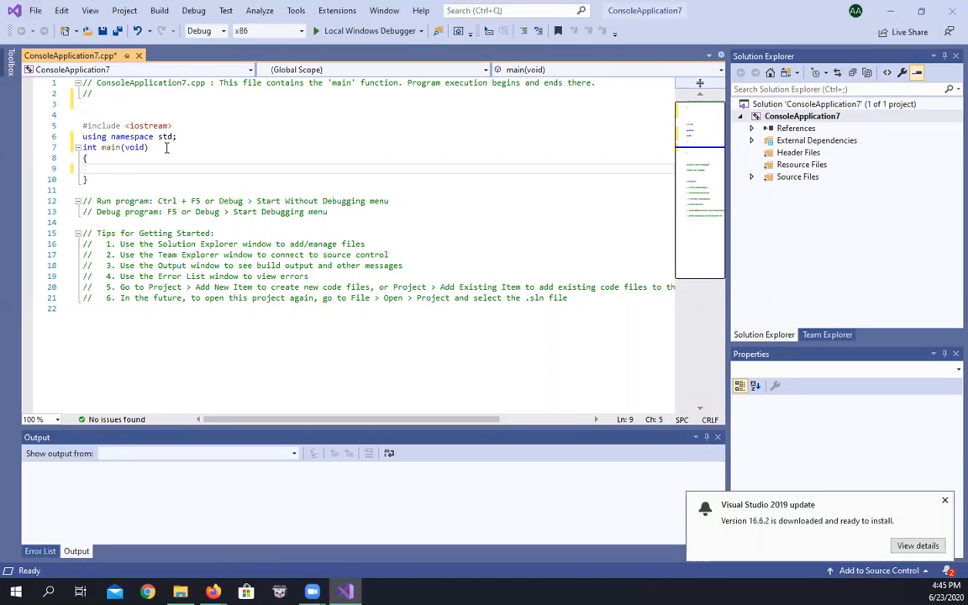
Step: Declare 'int age;' and 'int total = 0;' inside main
{"action": "type", "text": "i"}
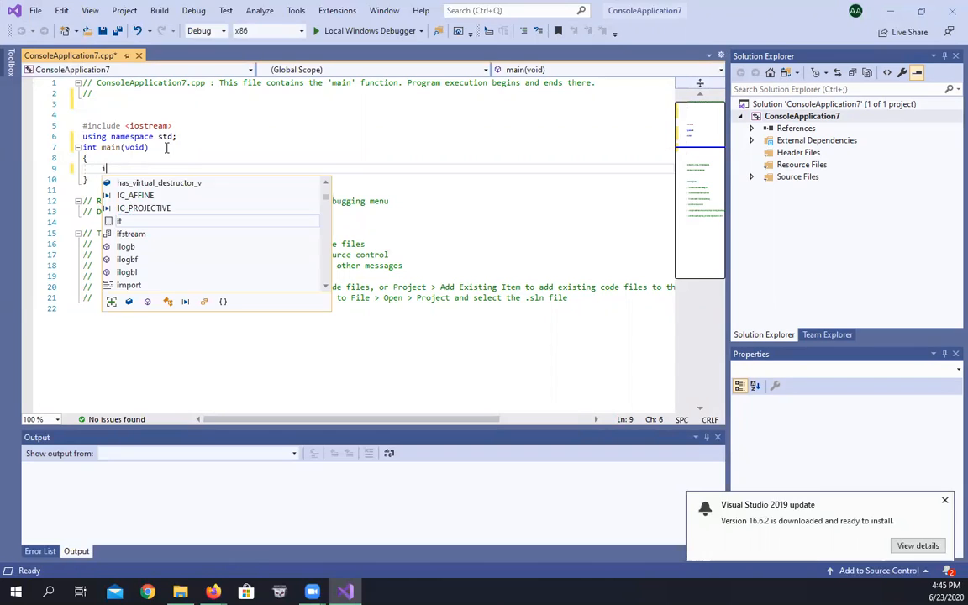
{"action": "type", "text": "nt"}
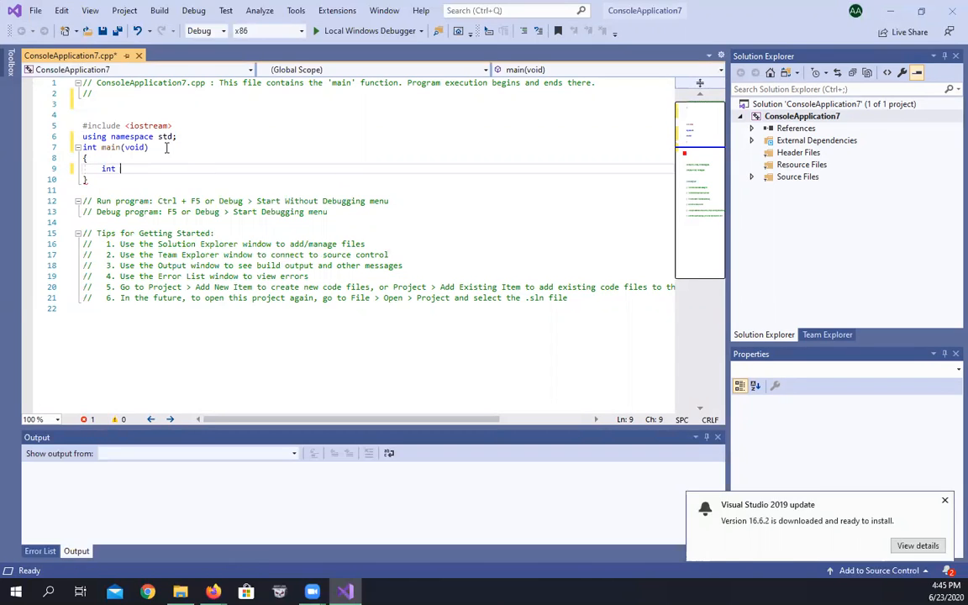
{"action": "type", "text": "age"}
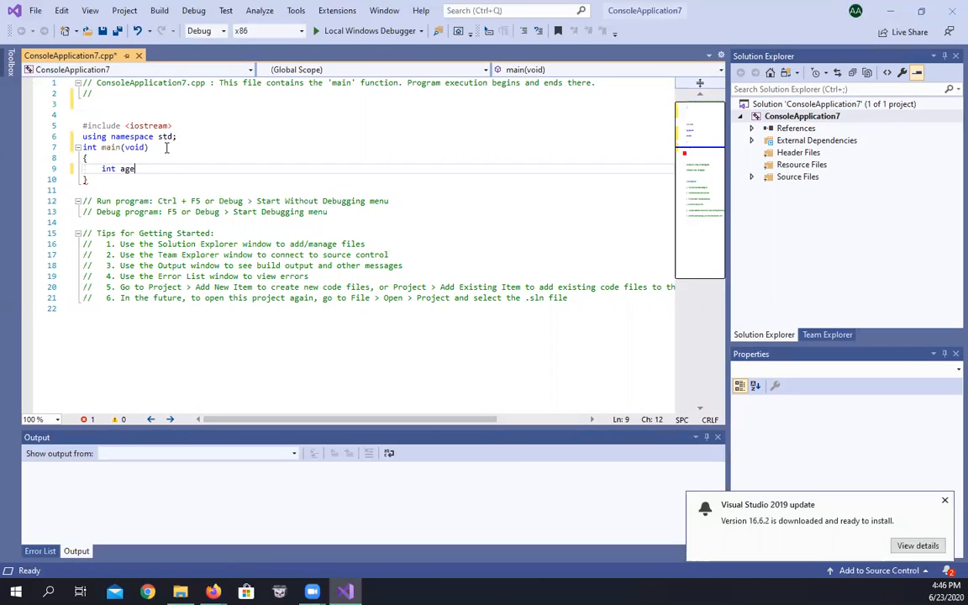
{"action": "type", "text": ";"}
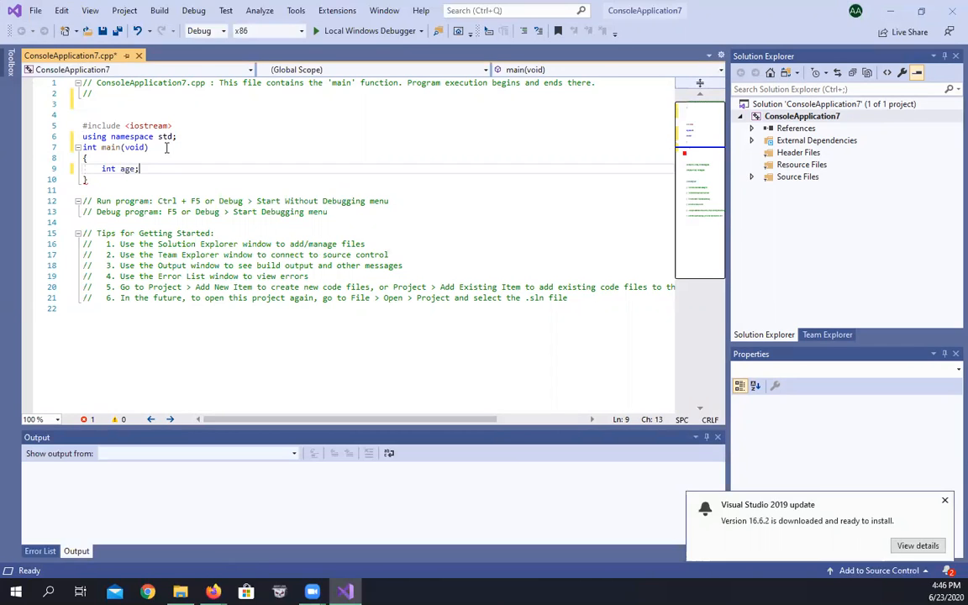
{"action": "key", "text": "enter"}
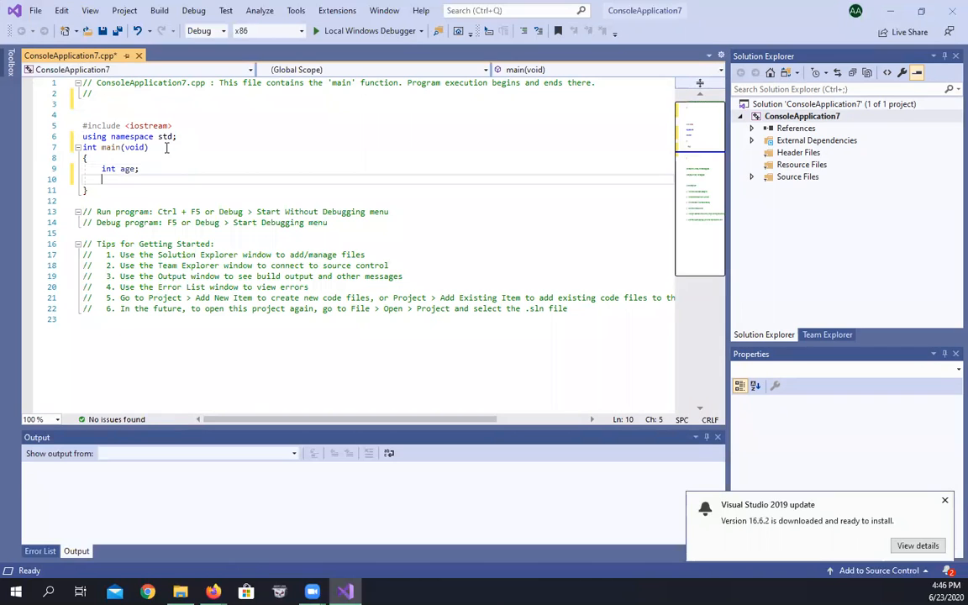
{"action": "type", "text": "int"}
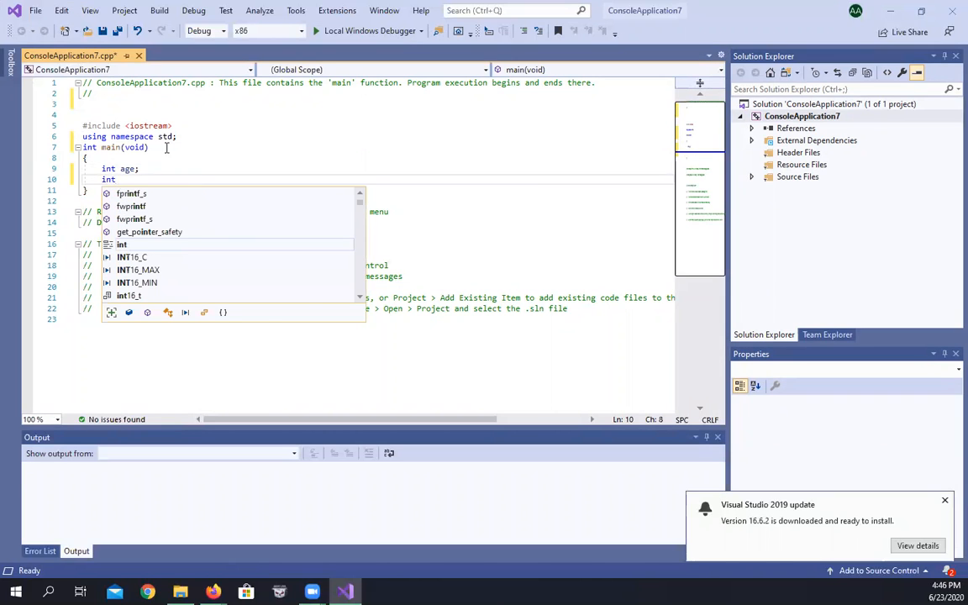
{"action": "type", "text": "tota"}
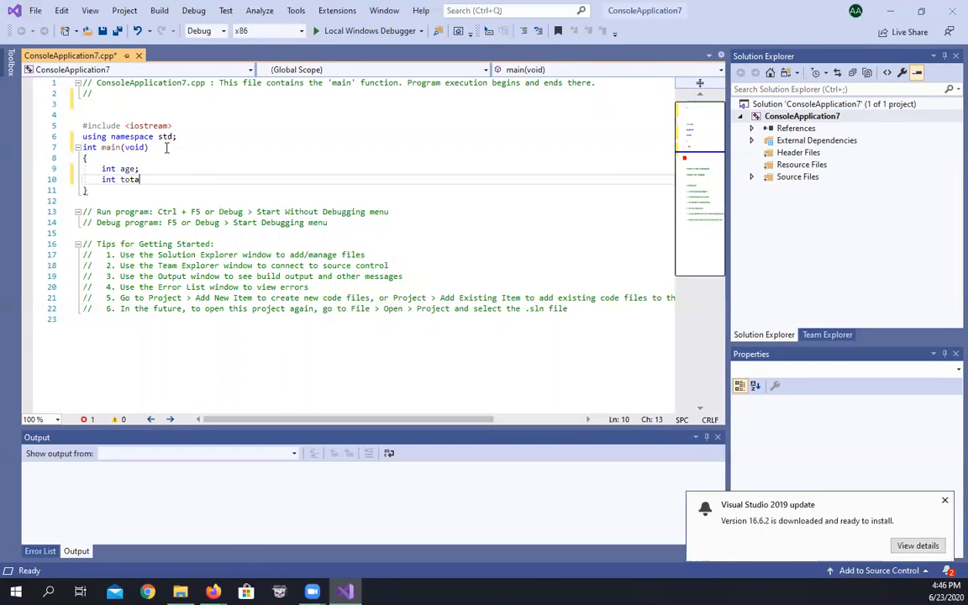
{"action": "type", "text": "l="}
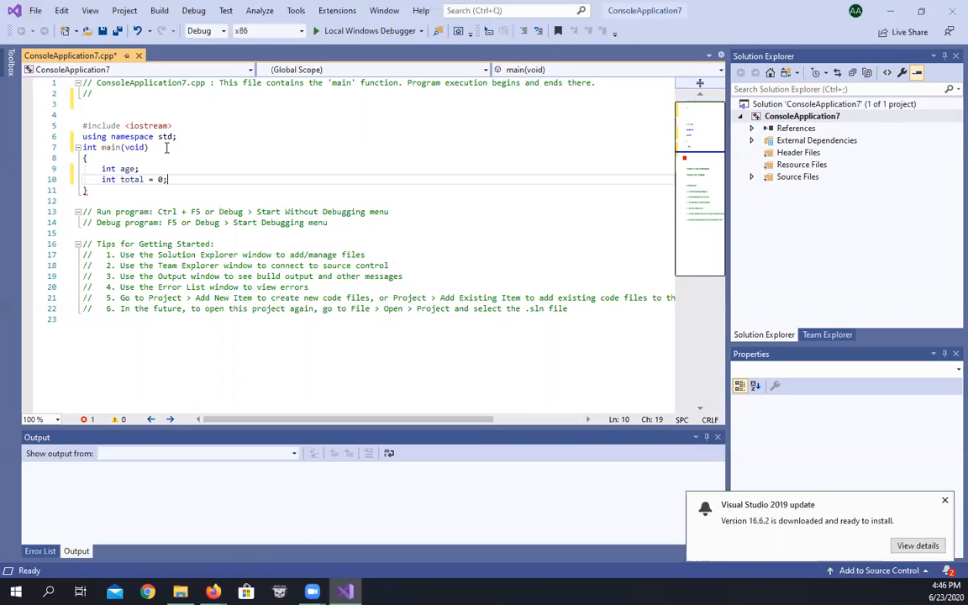
{"action": "key", "text": "enter"}
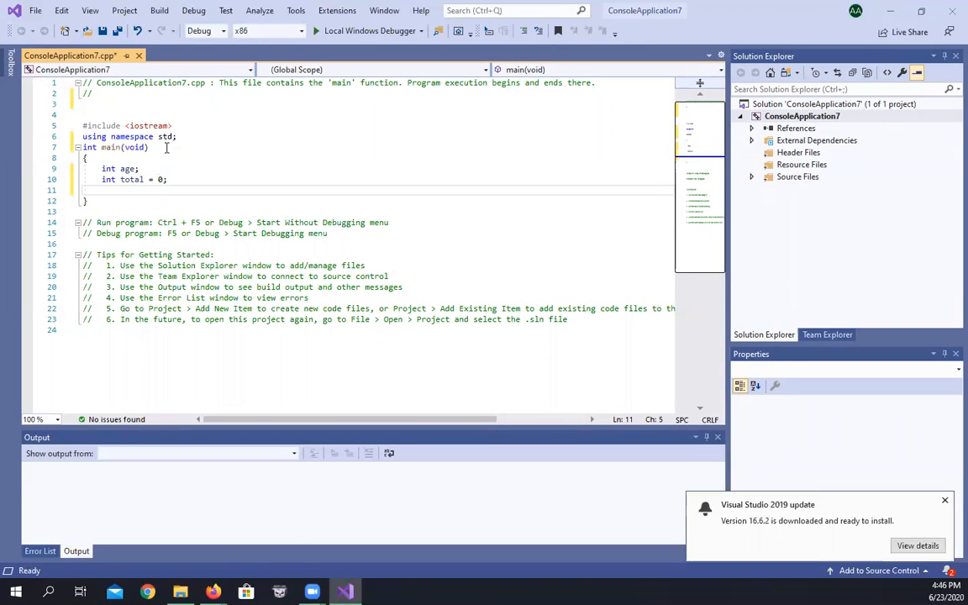
Step: Write cout << "Please enter 10 ages:" << endl; as the prompt
{"action": "type", "text": "cout"}
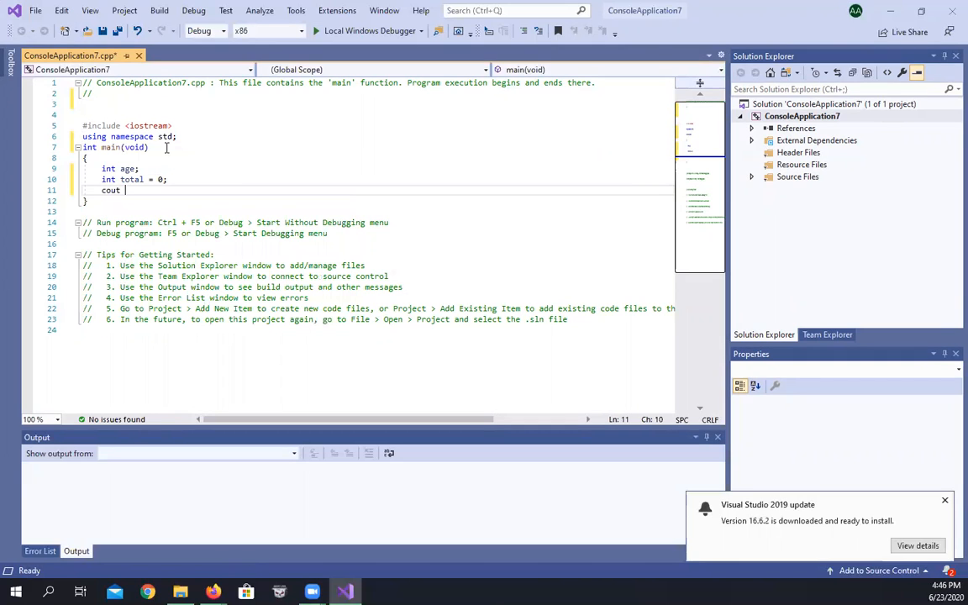
{"action": "type", "text": ","}
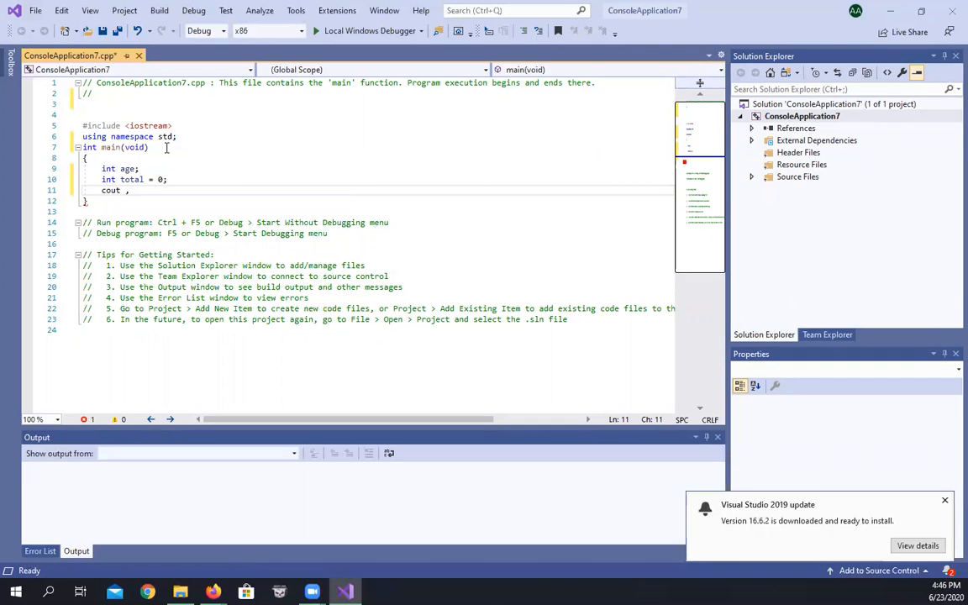
{"action": "type", "text": "<< \""}
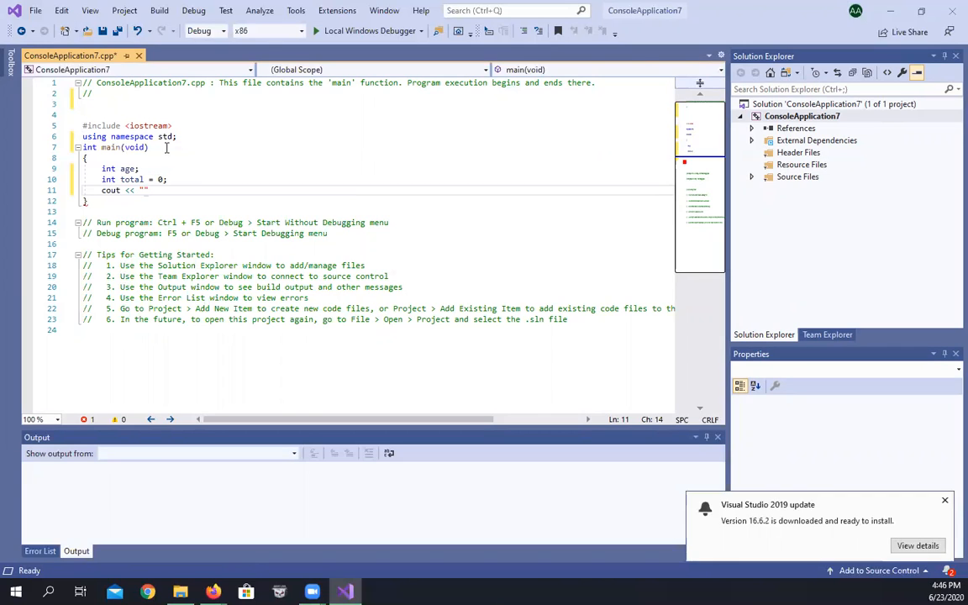
{"action": "type", "text": "Pleas"}
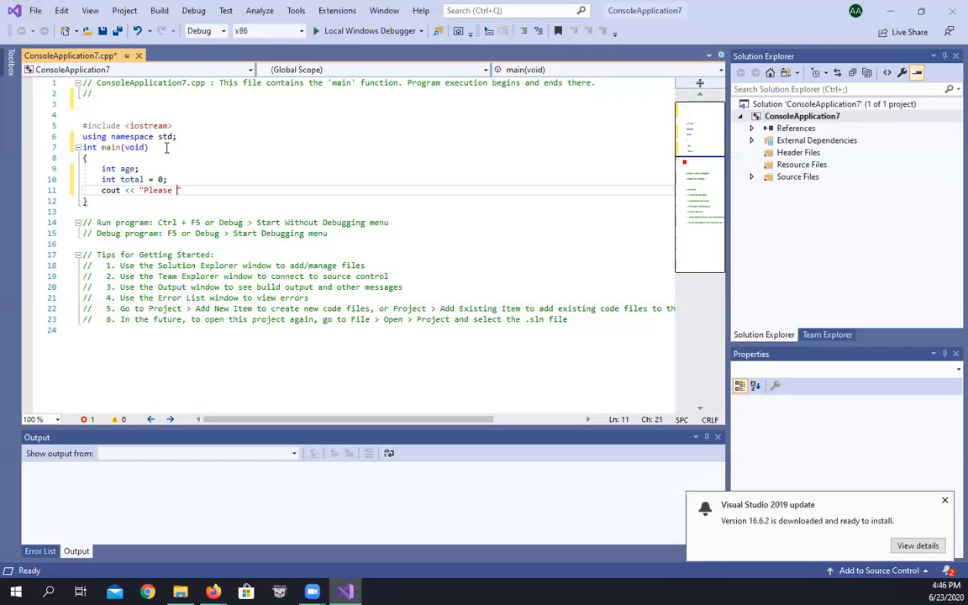
{"action": "type", "text": "entwer"}
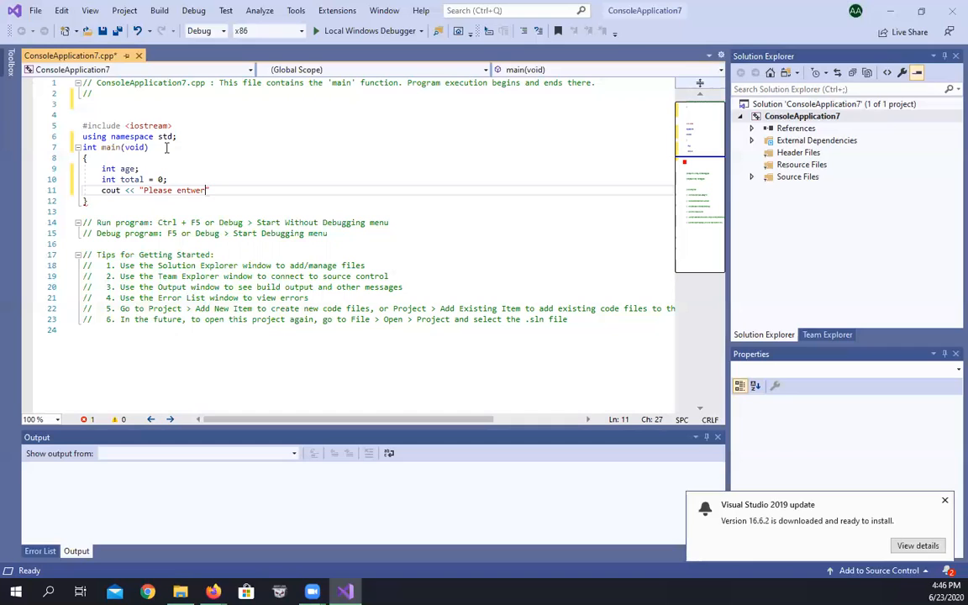
{"action": "key", "text": "Backspace"}
{"action": "type", "text": " 10"}
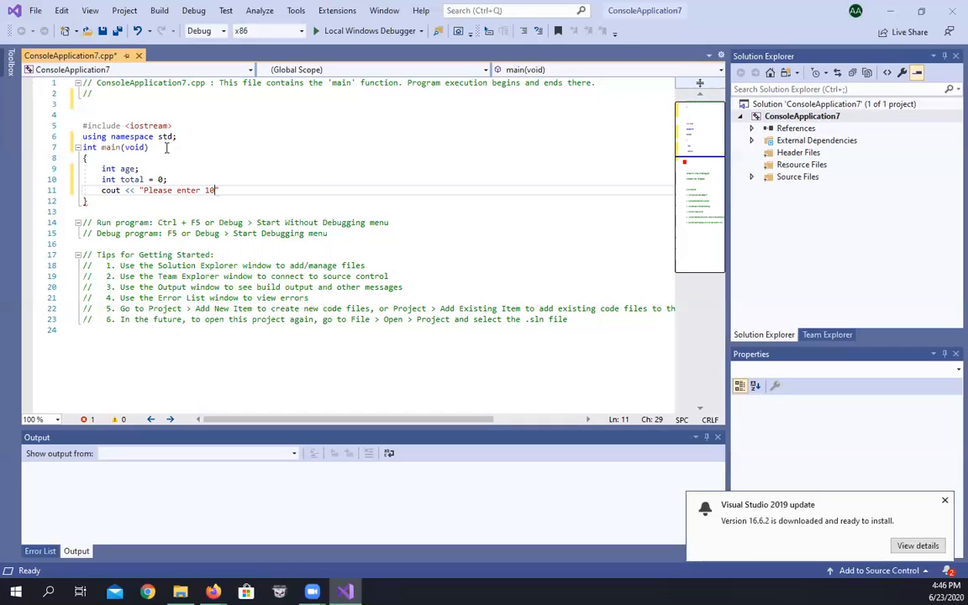
{"action": "type", "text": "ag"}
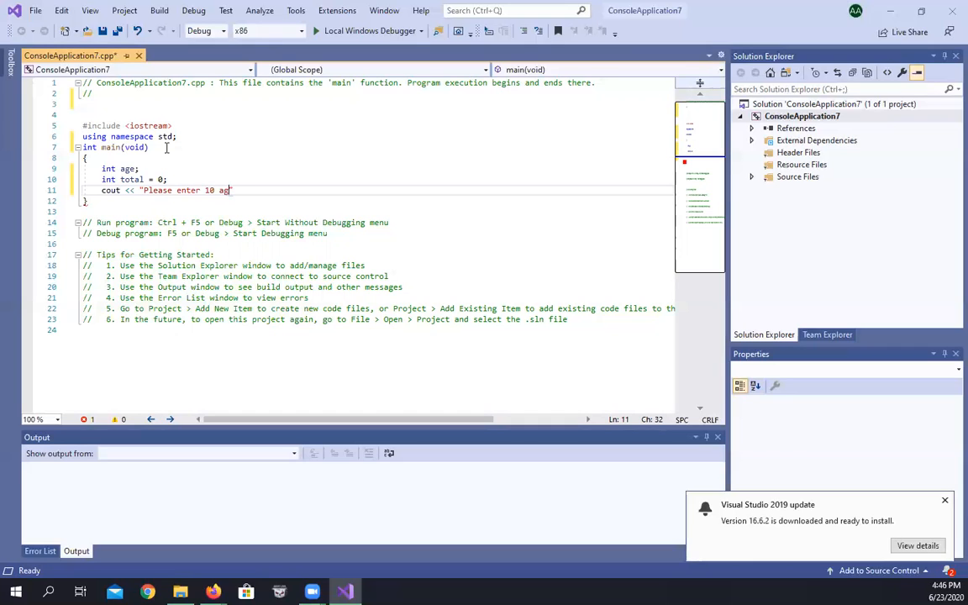
{"action": "type", "text": "es:"}
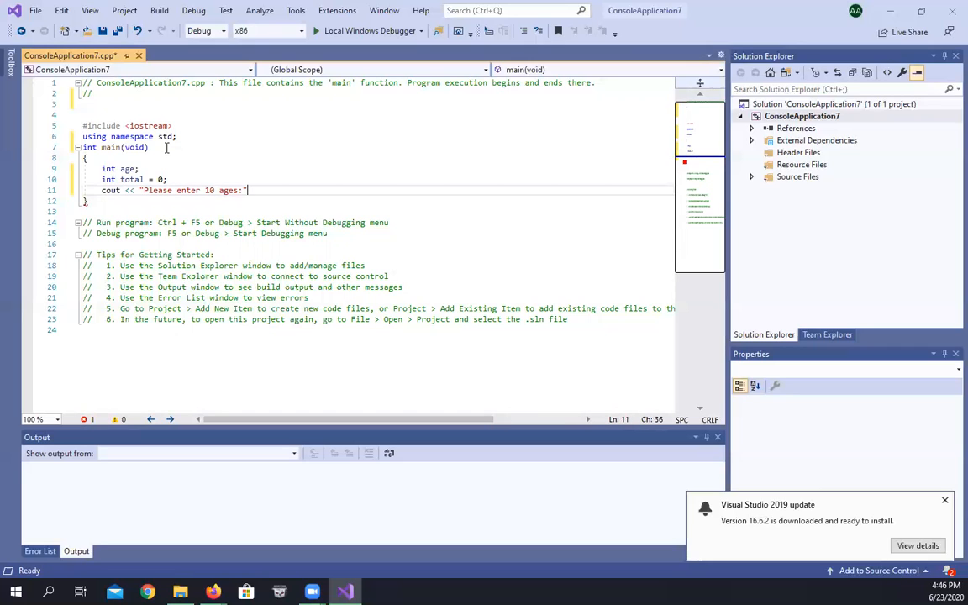
{"action": "type", "text": "<<"}
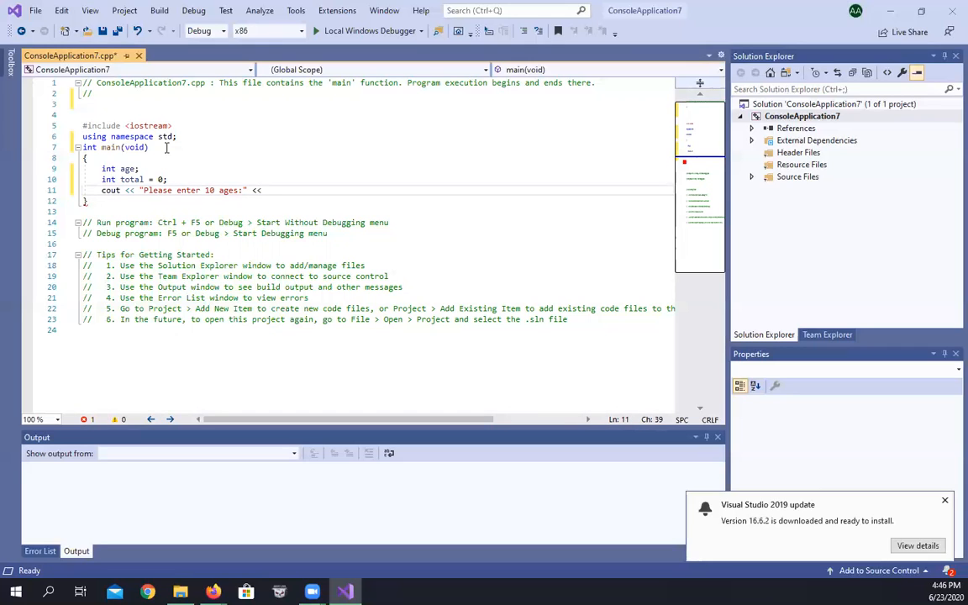
{"action": "type", "text": "endl;"}
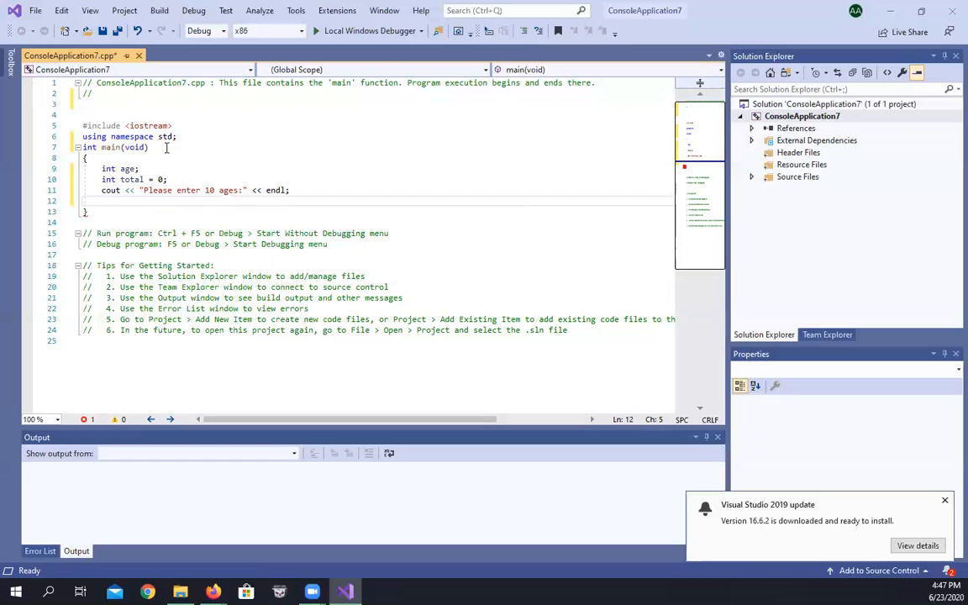
Step: Open a for loop: for (int i = 0; i < 10; i++) {
{"action": "type", "text": "fo"}
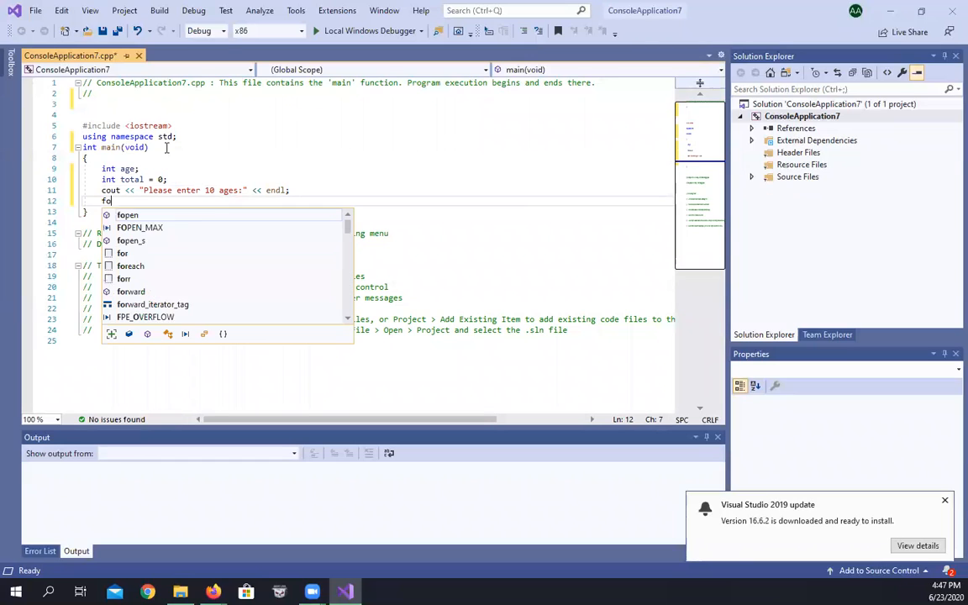
{"action": "type", "text": "r"}
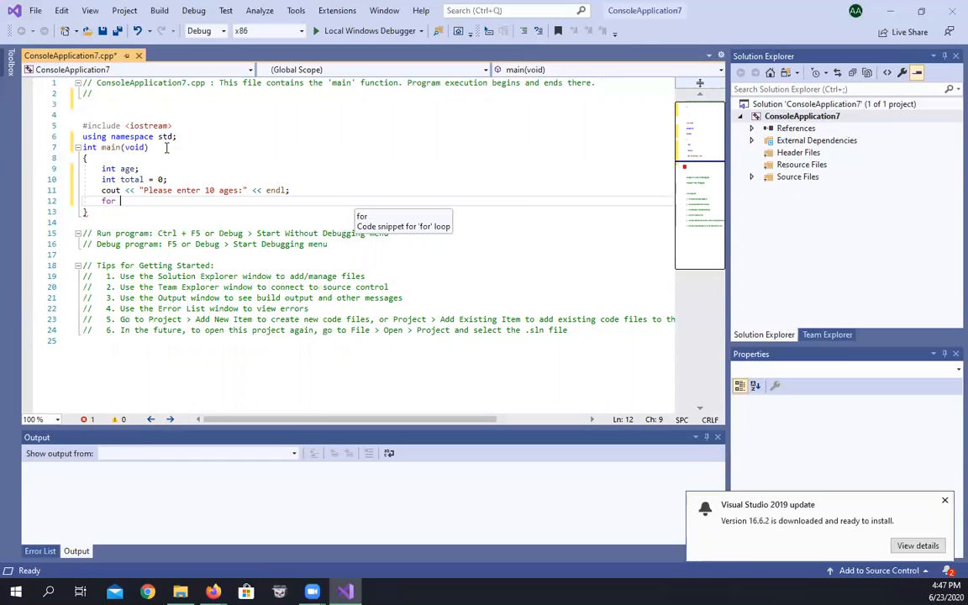
{"action": "type", "text": "()"}
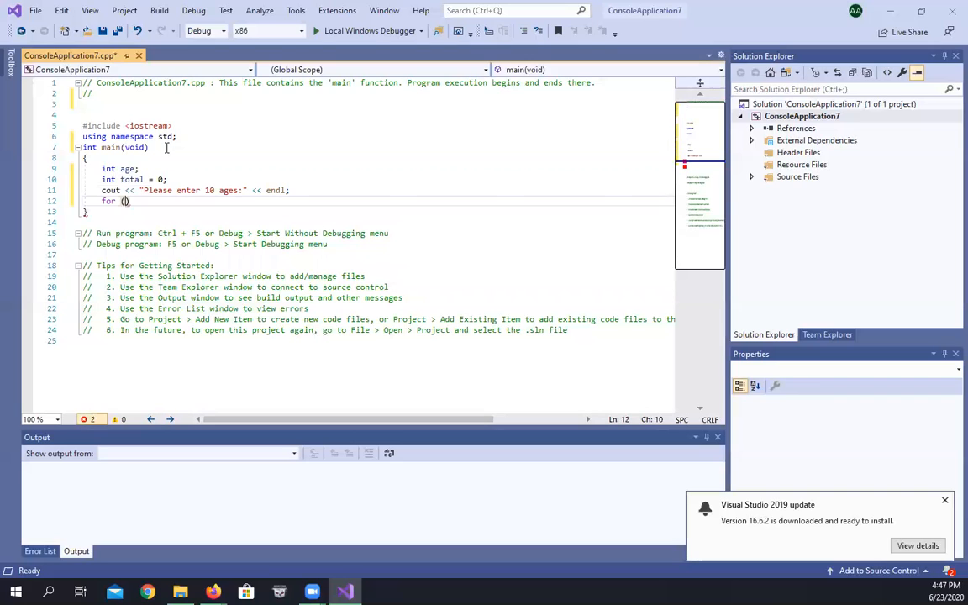
{"action": "type", "text": "int"}
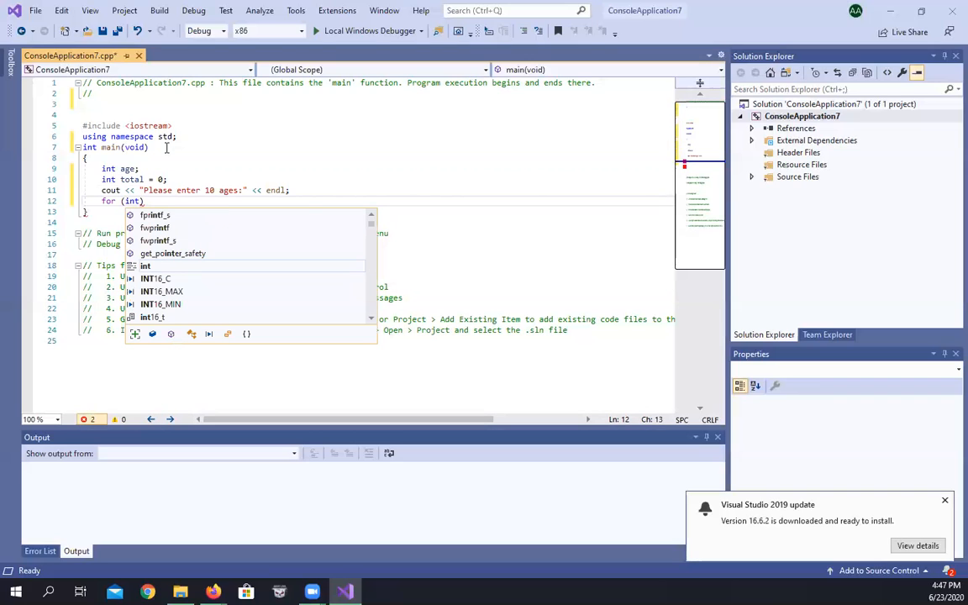
{"action": "type", "text": "i"}
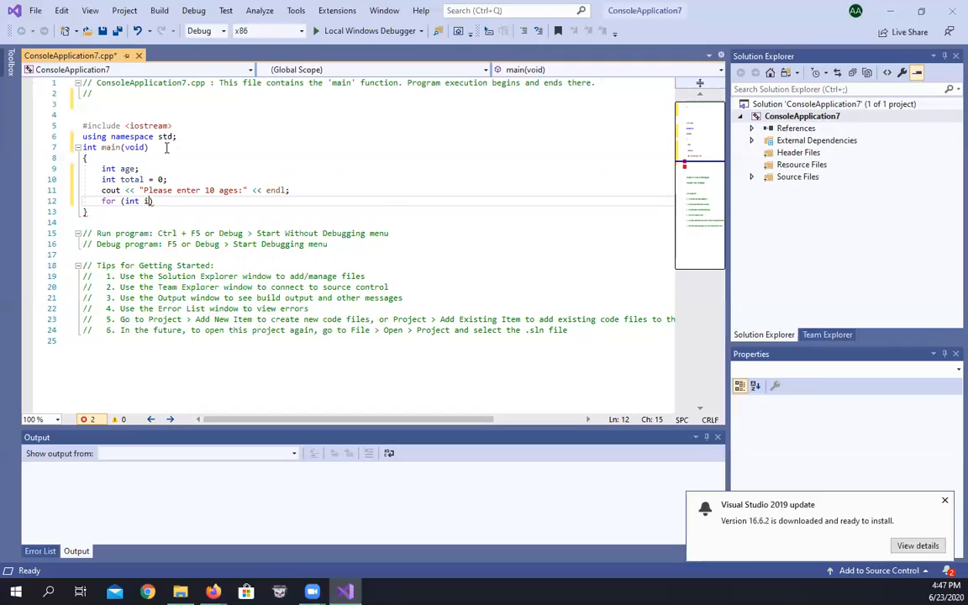
{"action": "type", "text": "=0;"}
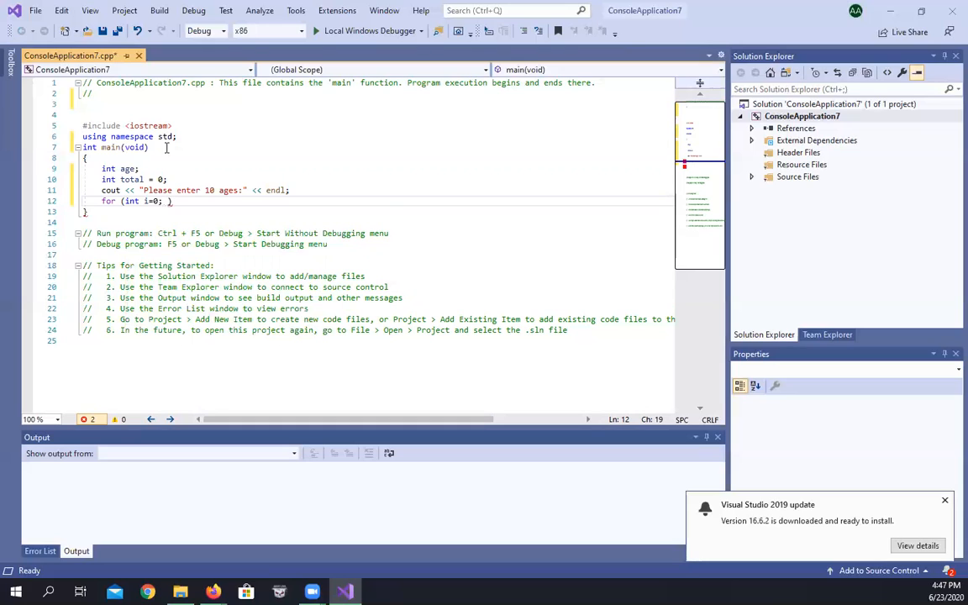
{"action": "type", "text": "i"}
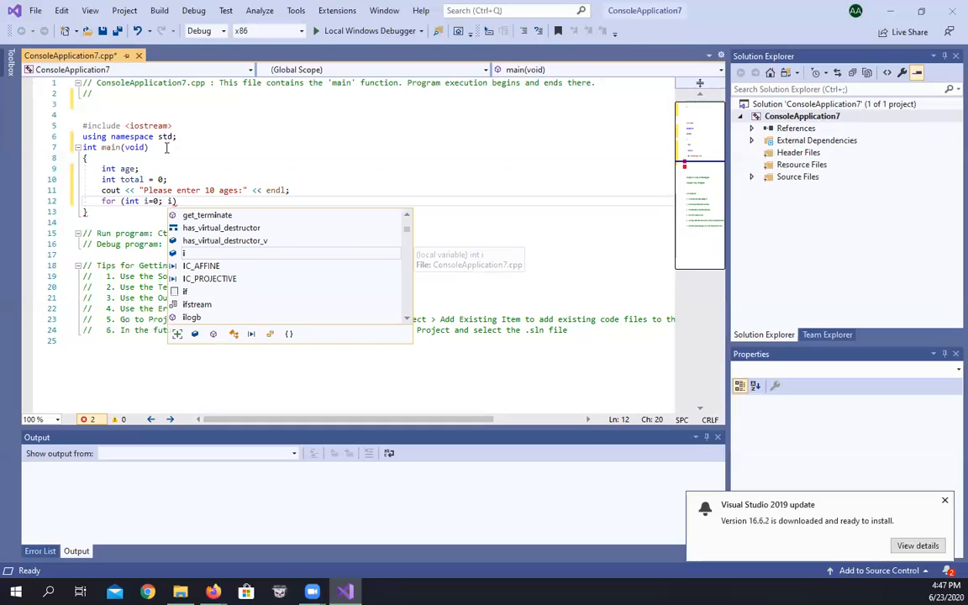
{"action": "type", "text": "<1"}
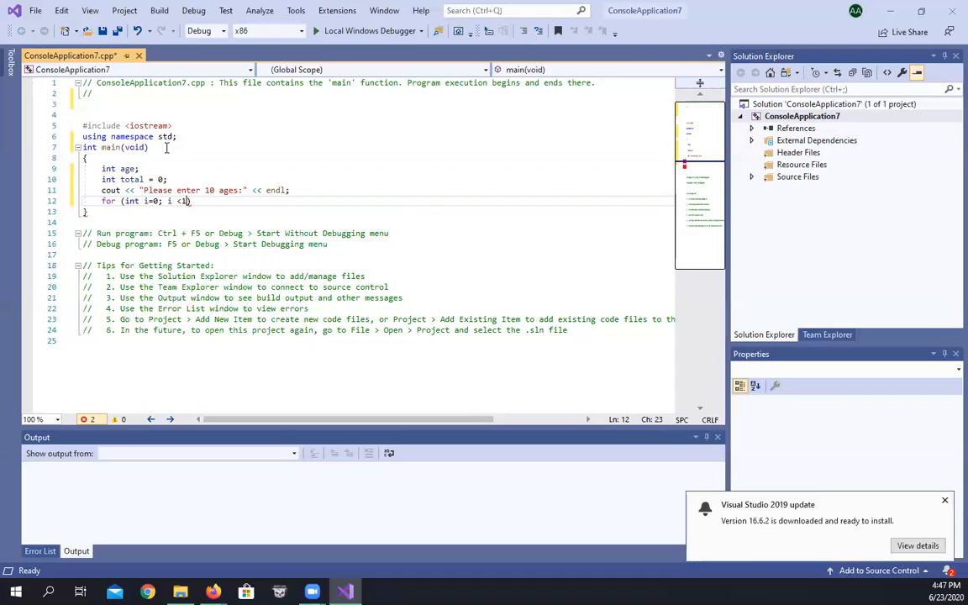
{"action": "type", "text": "0;"}
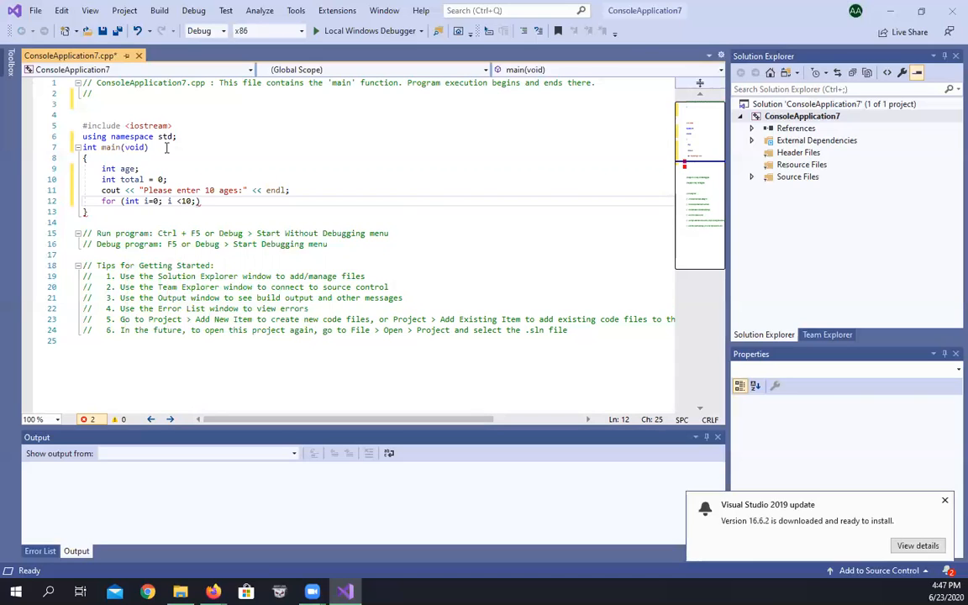
{"action": "type", "text": "i++"}
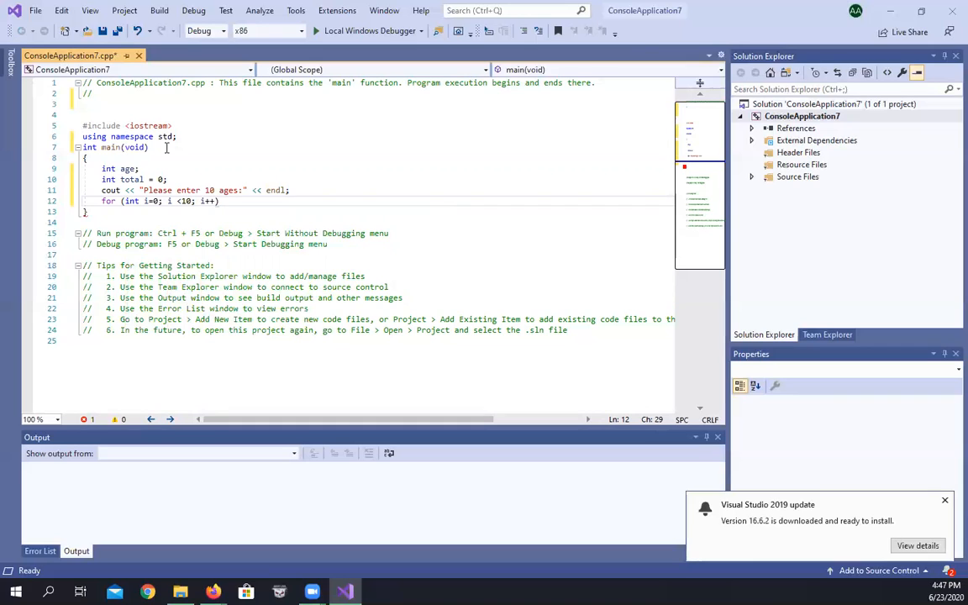
{"action": "type", "text": ")"}
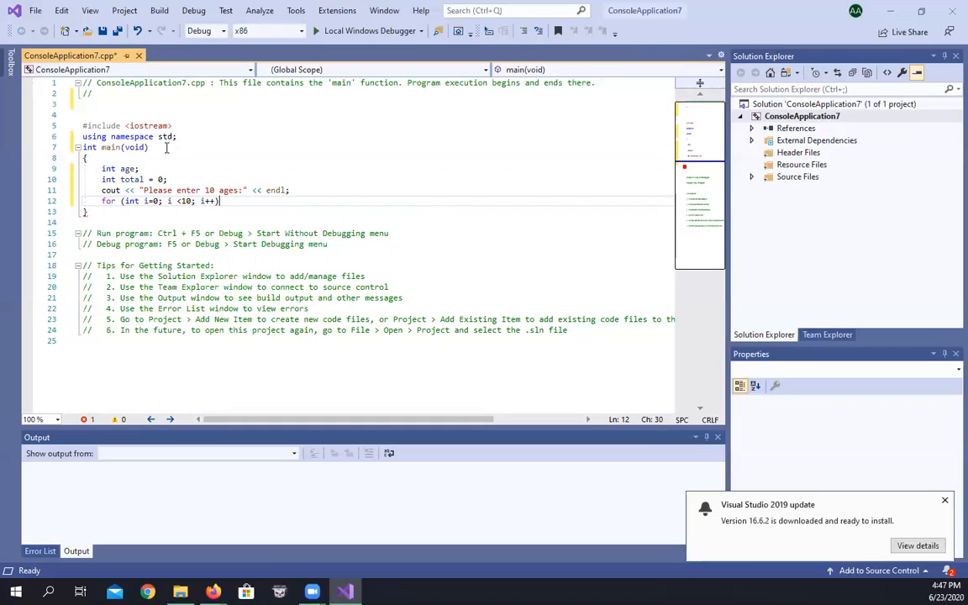
{"action": "type", "text": "{"}
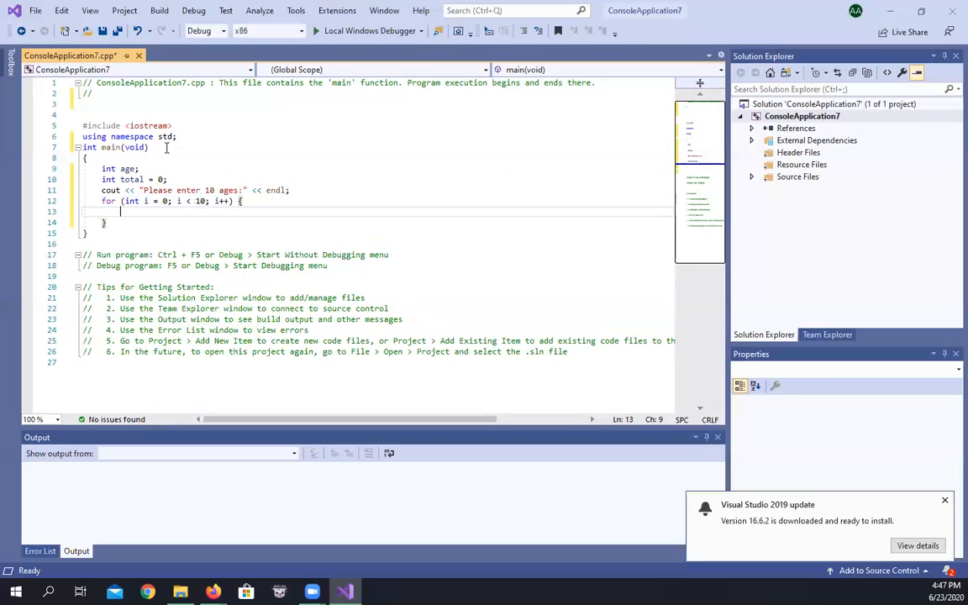
Step: Read each age in the loop with cin >> age;
{"action": "type", "text": "cin"}
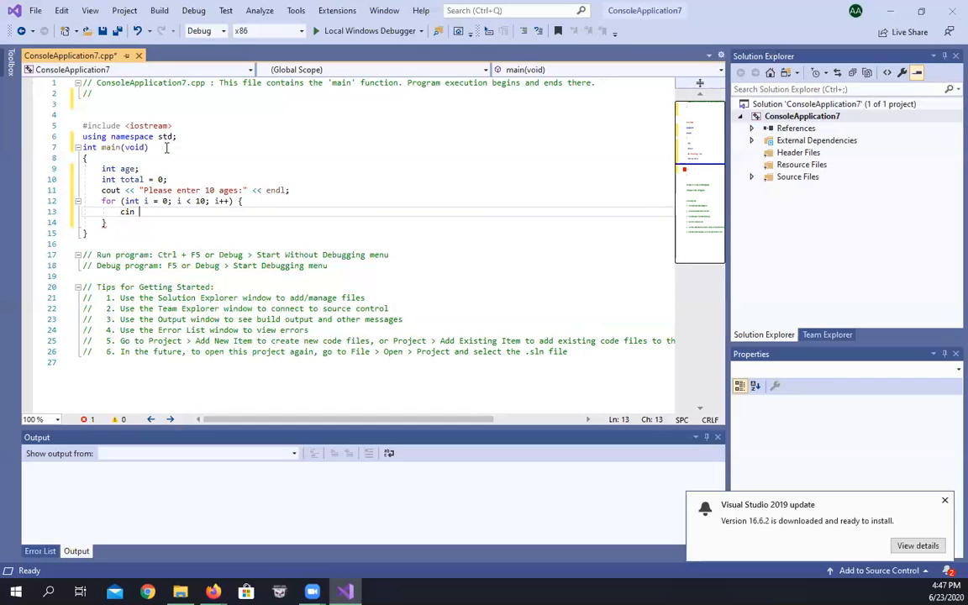
{"action": "type", "text": ">>"}
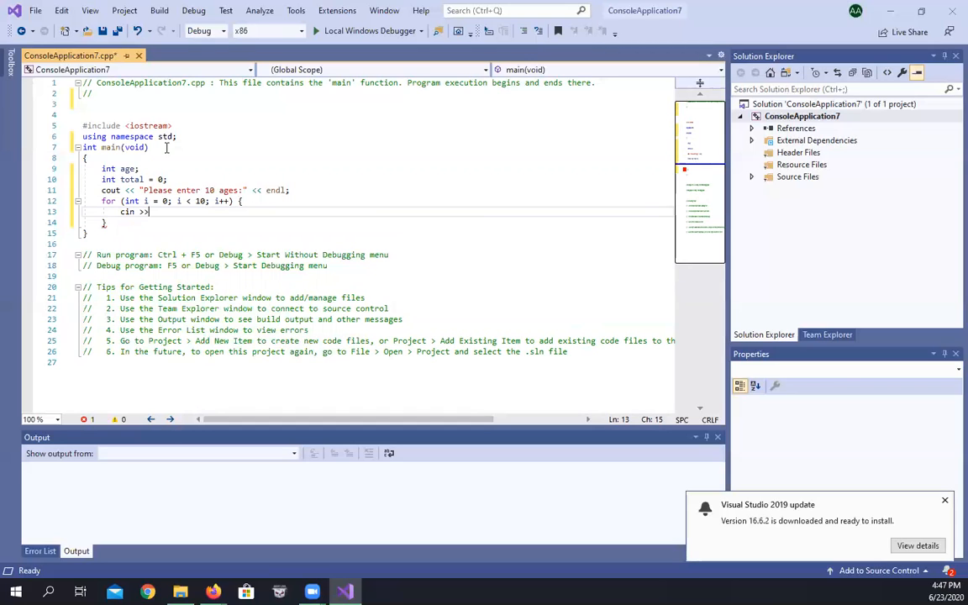
{"action": "type", "text": "a"}
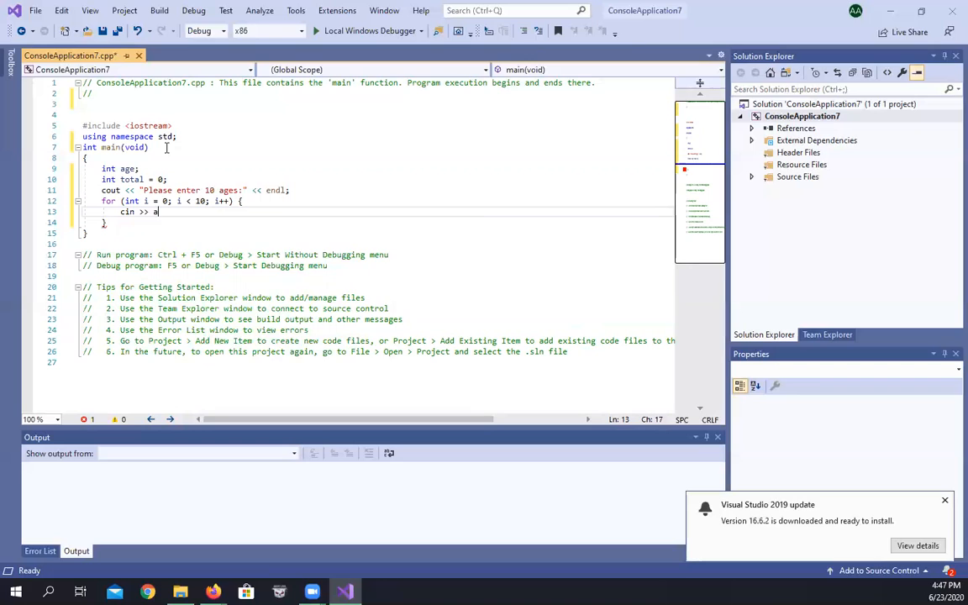
{"action": "type", "text": "ge"}
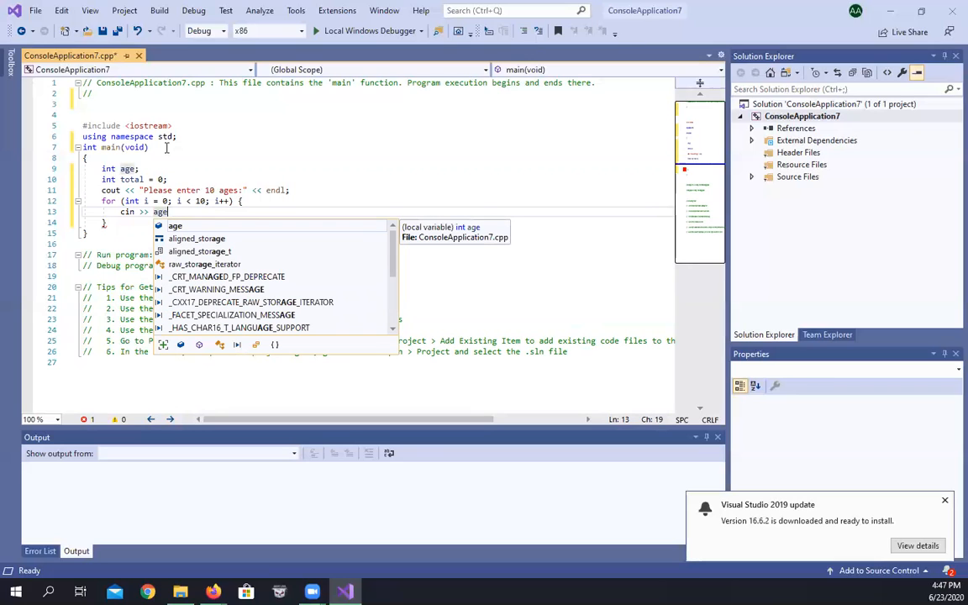
{"action": "type", "text": ";"}
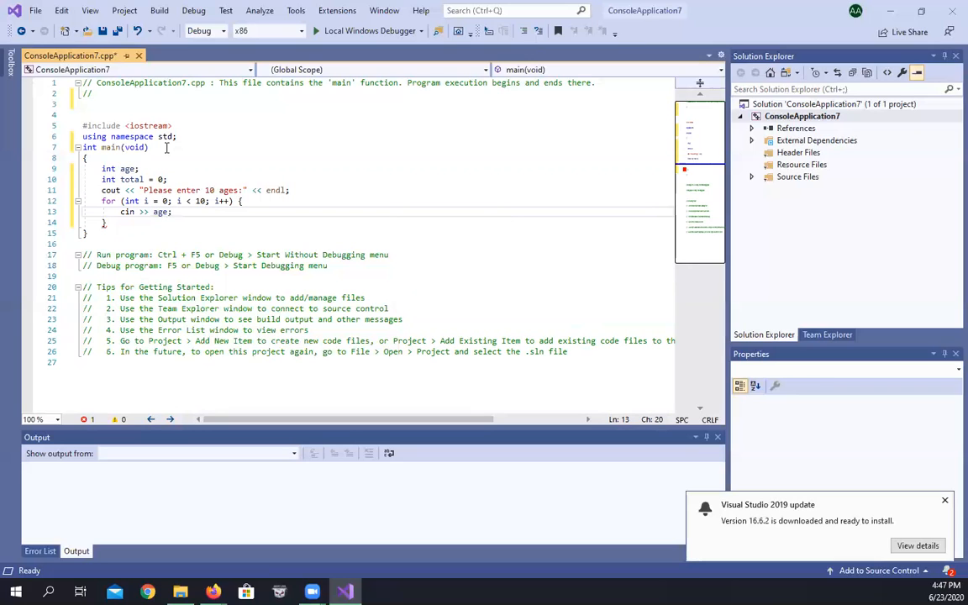
Step: Add total = total + age; in the loop and begin a cout line after it
{"action": "type", "text": "total"}
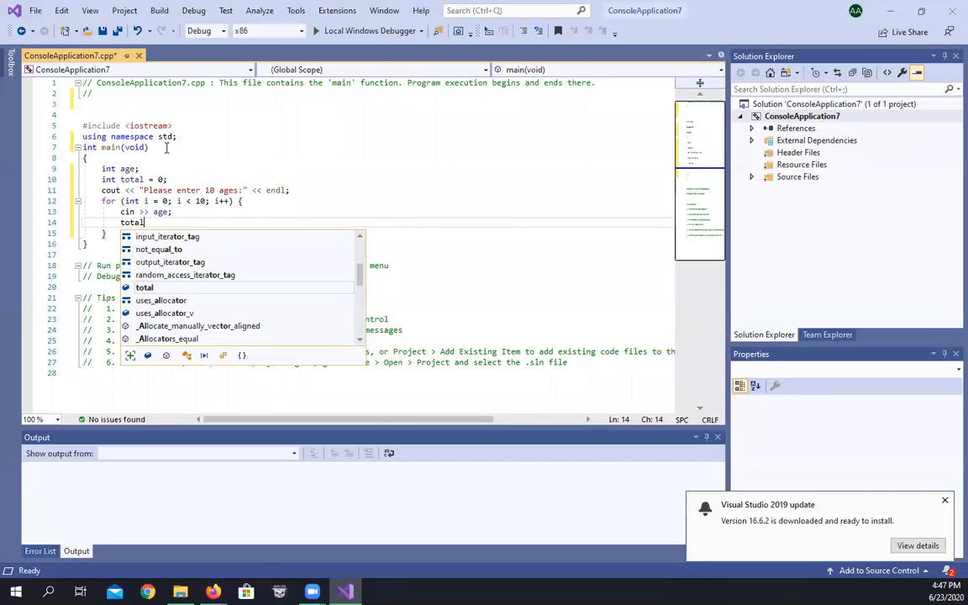
{"action": "type", "text": "="}
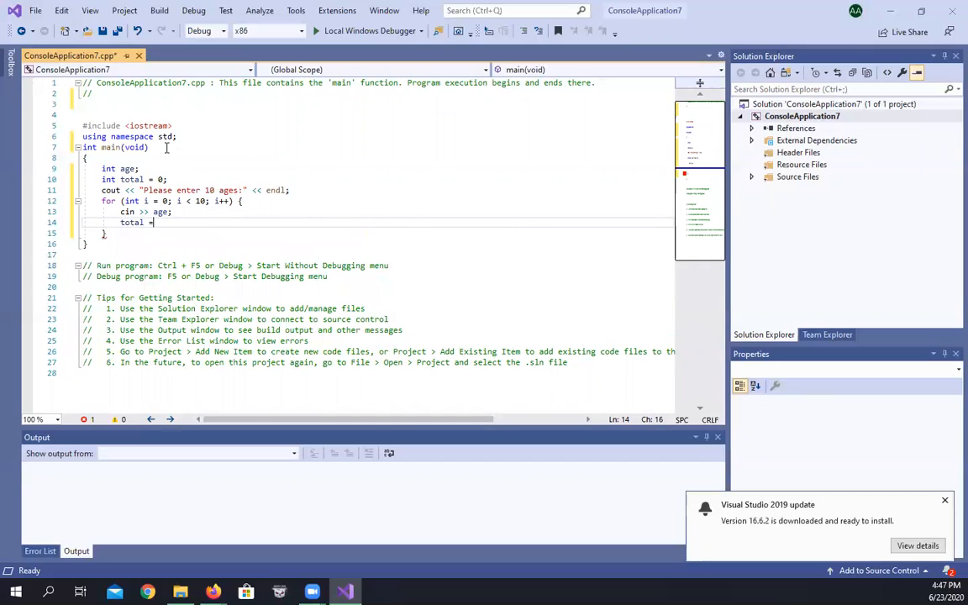
{"action": "type", "text": "total +"}
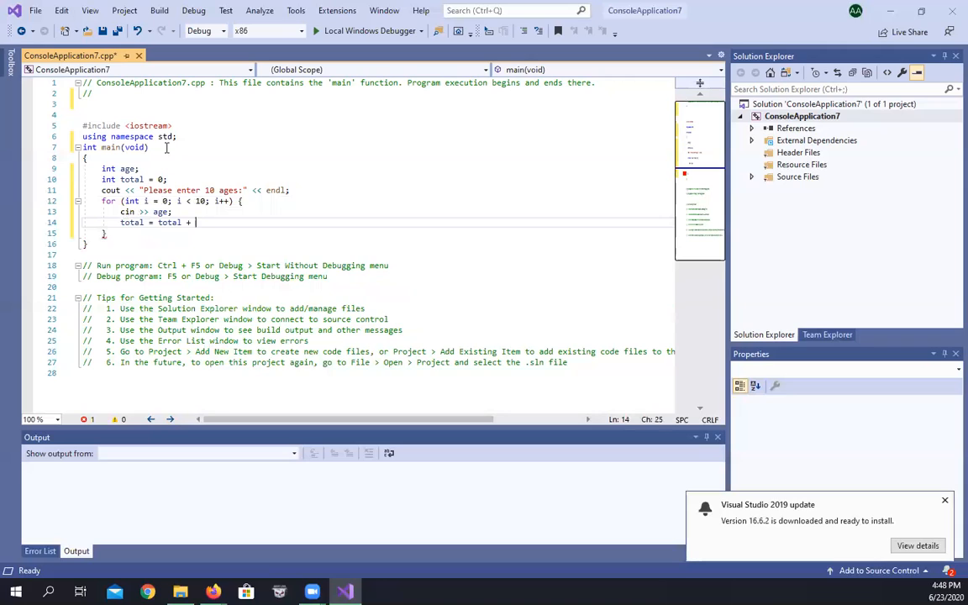
{"action": "type", "text": "age;"}
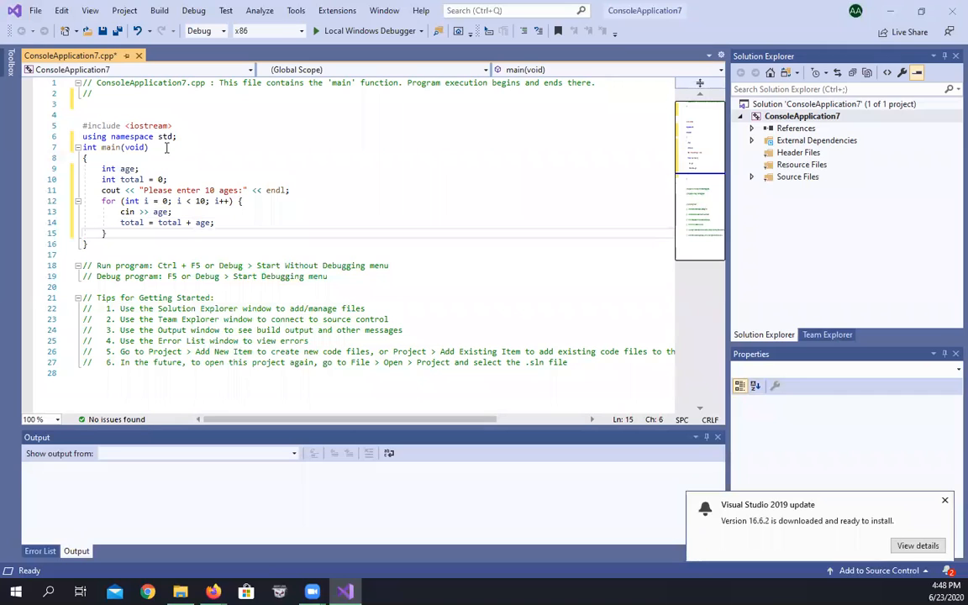
{"action": "type", "text": "cout <<"}
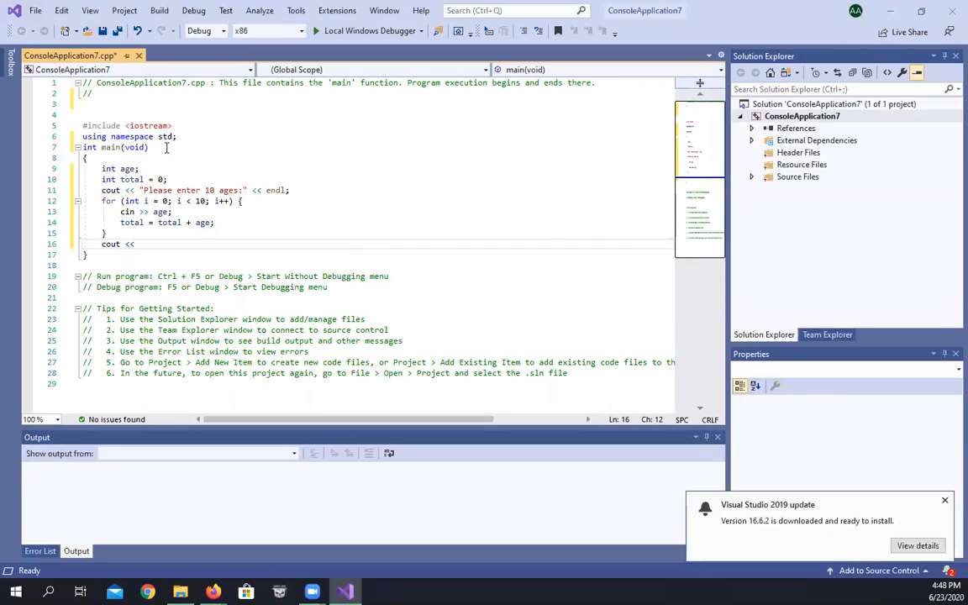
Step: Print "Average age is " << (float)total / 10 << endl;
{"action": "type", "text": "\"Average"}
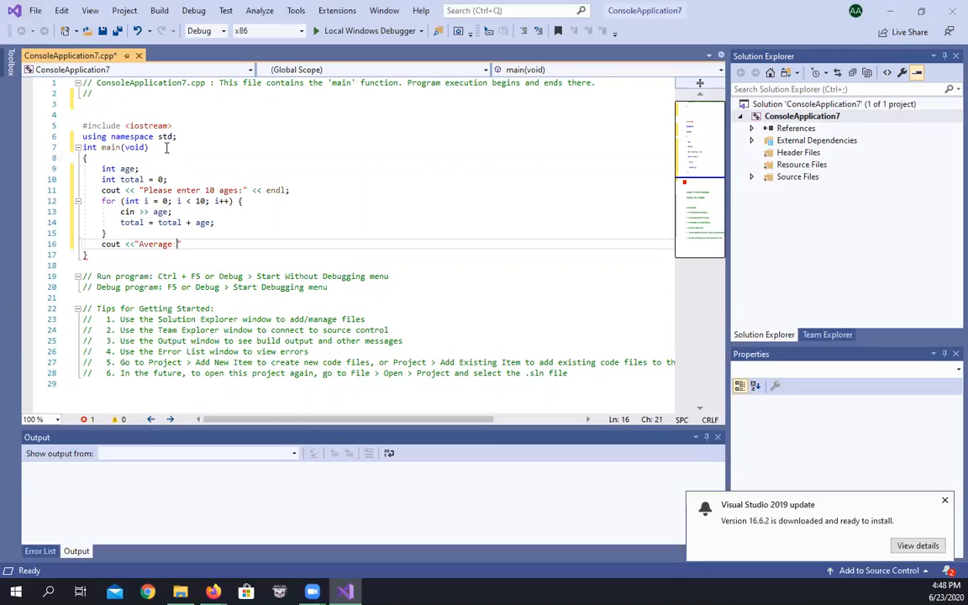
{"action": "type", "text": "age"}
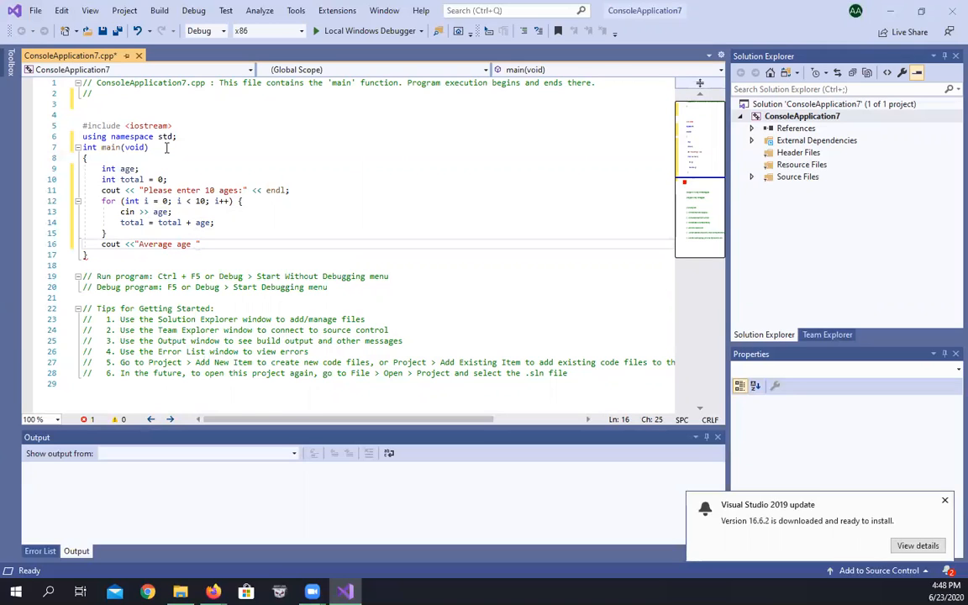
{"action": "type", "text": "is"}
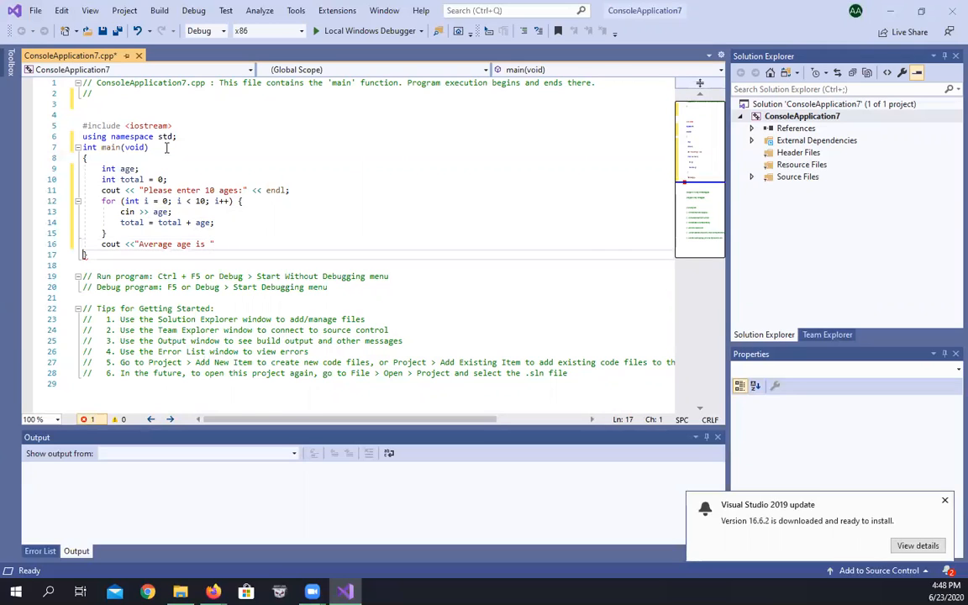
{"action": "type", "text": "<<"}
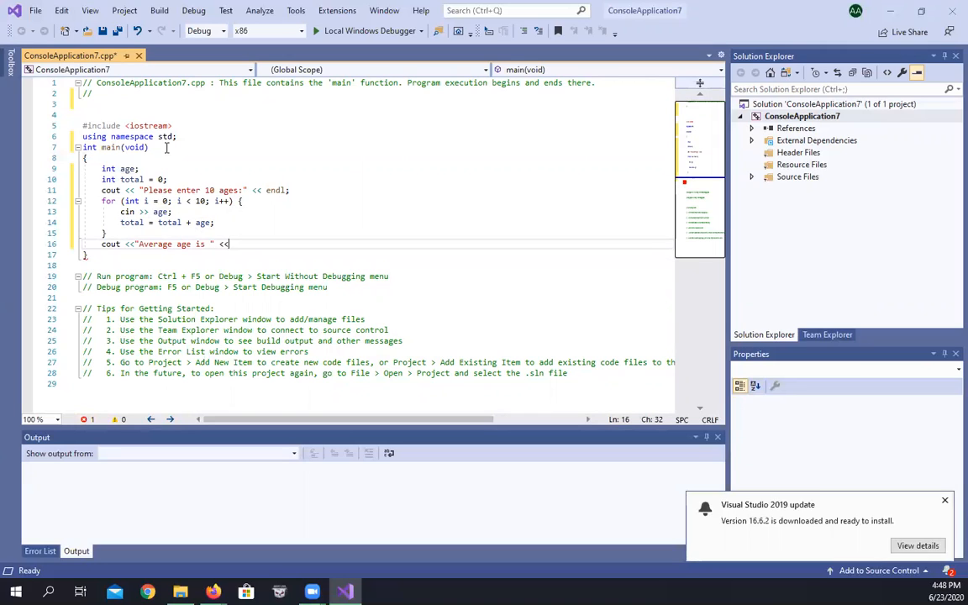
{"action": "type", "text": "()"}
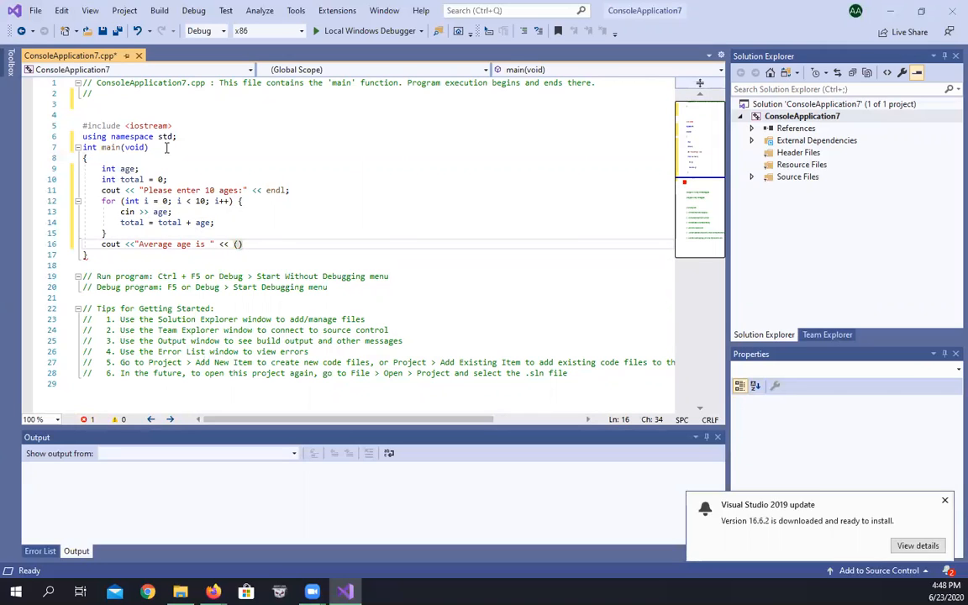
{"action": "type", "text": "f"}
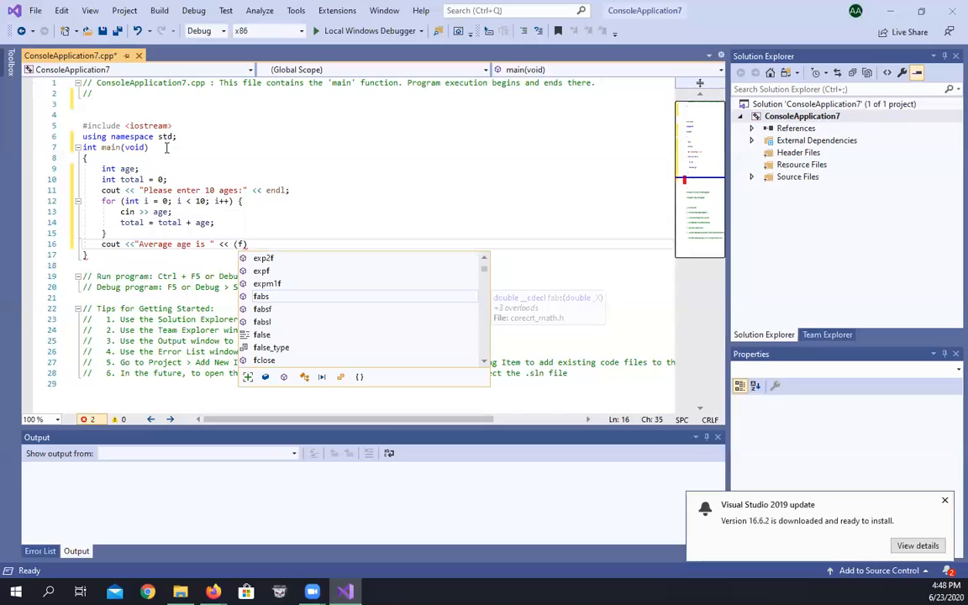
{"action": "type", "text": "loat"}
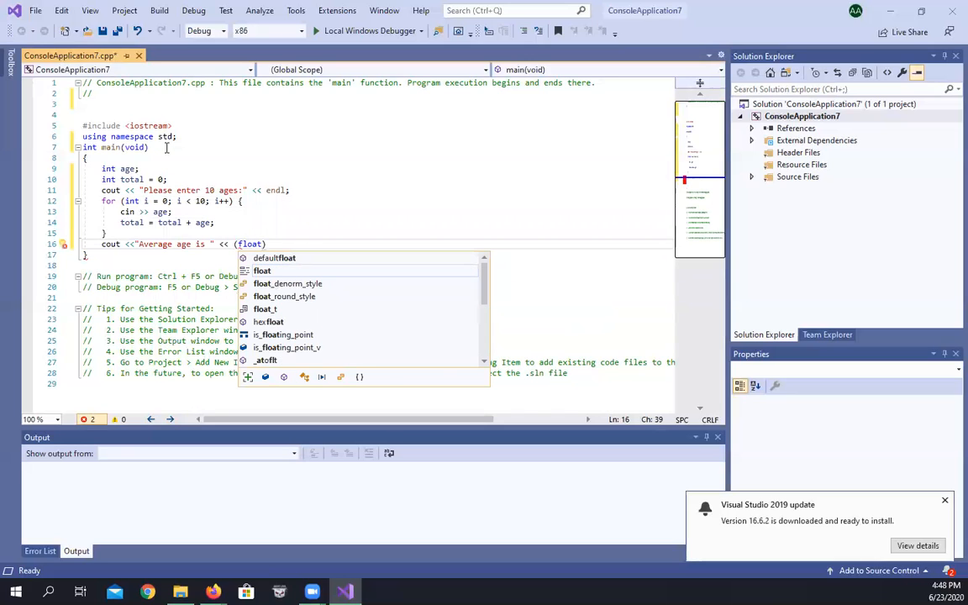
{"action": "type", "text": "total"}
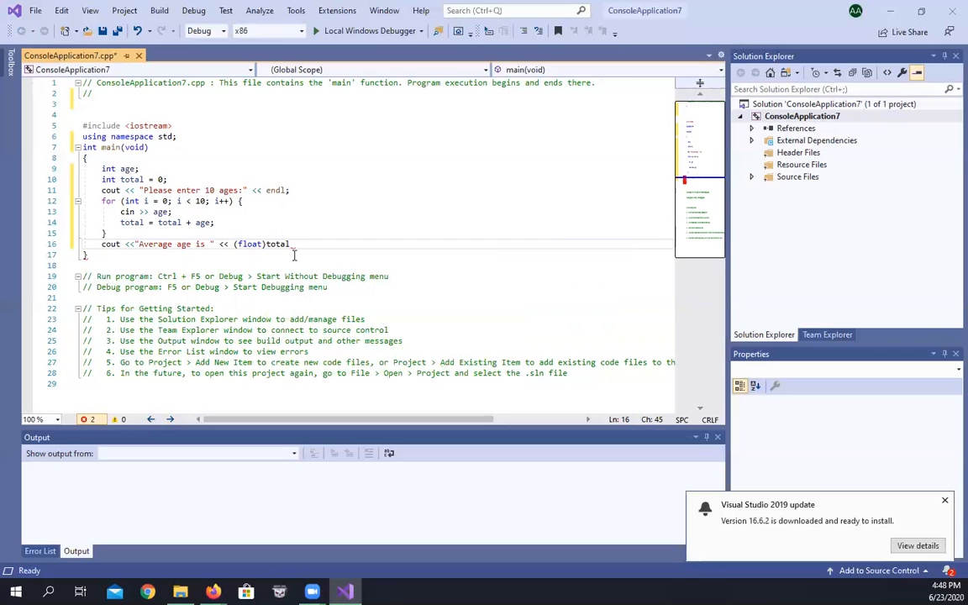
{"action": "type", "text": "/1"}
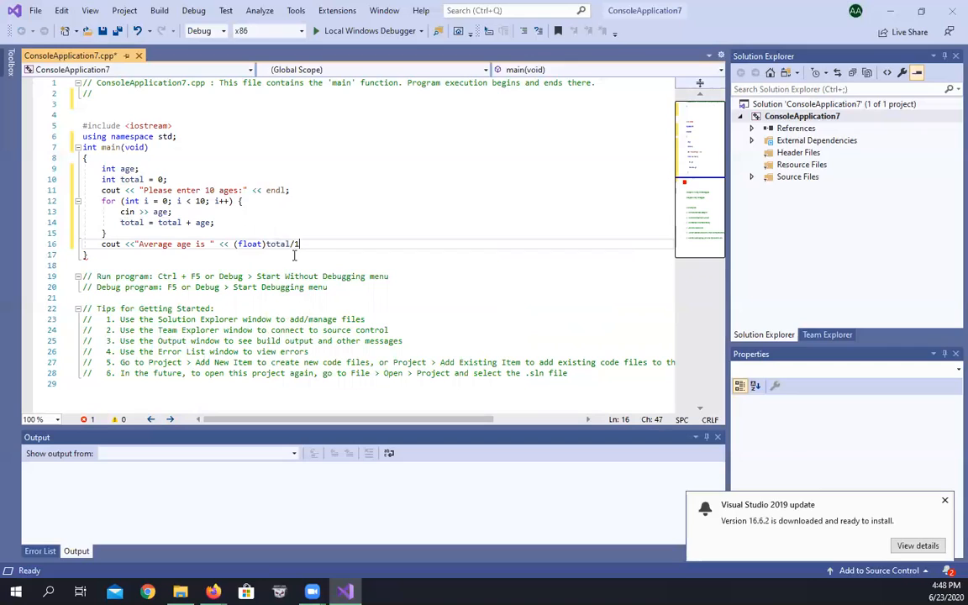
{"action": "type", "text": "0"}
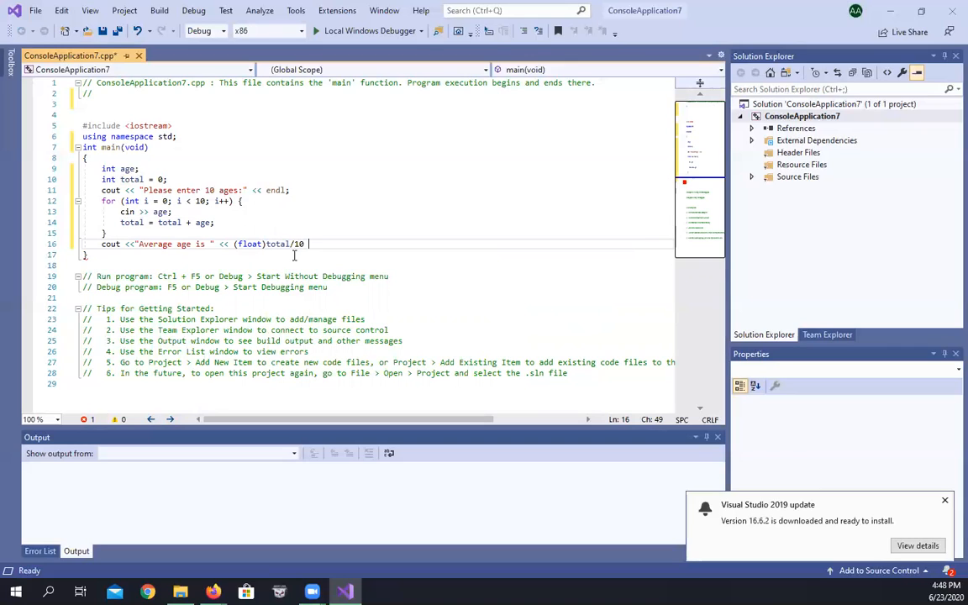
{"action": "type", "text": "<< enf"}
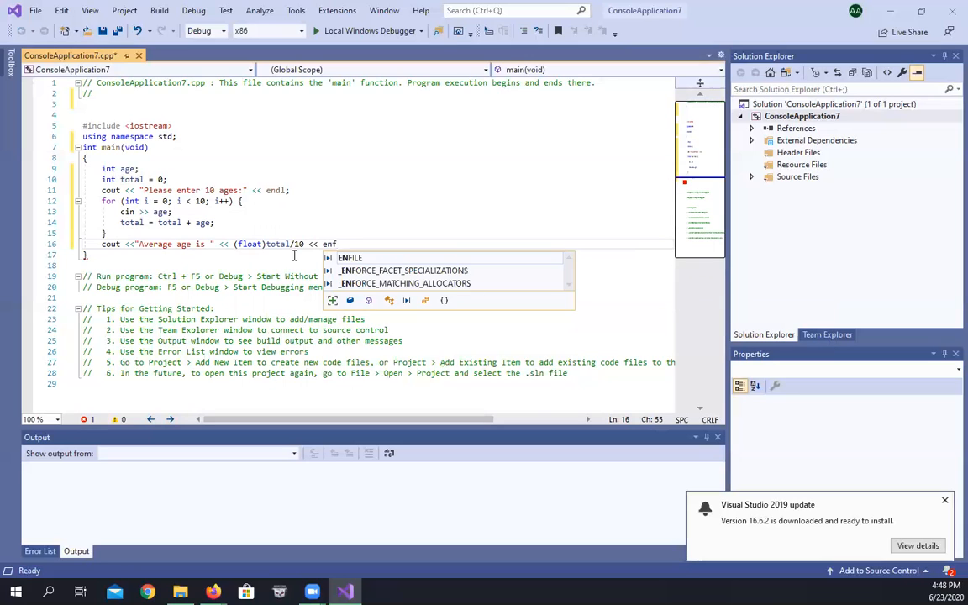
{"action": "type", "text": "dl;"}
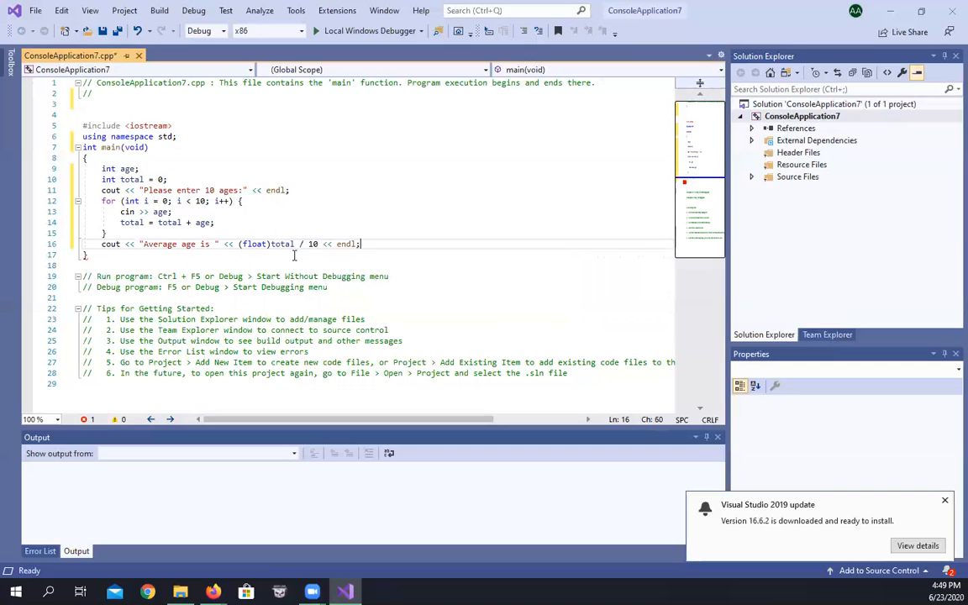
Step: End main with return 0;
{"action": "key", "text": "enter"}
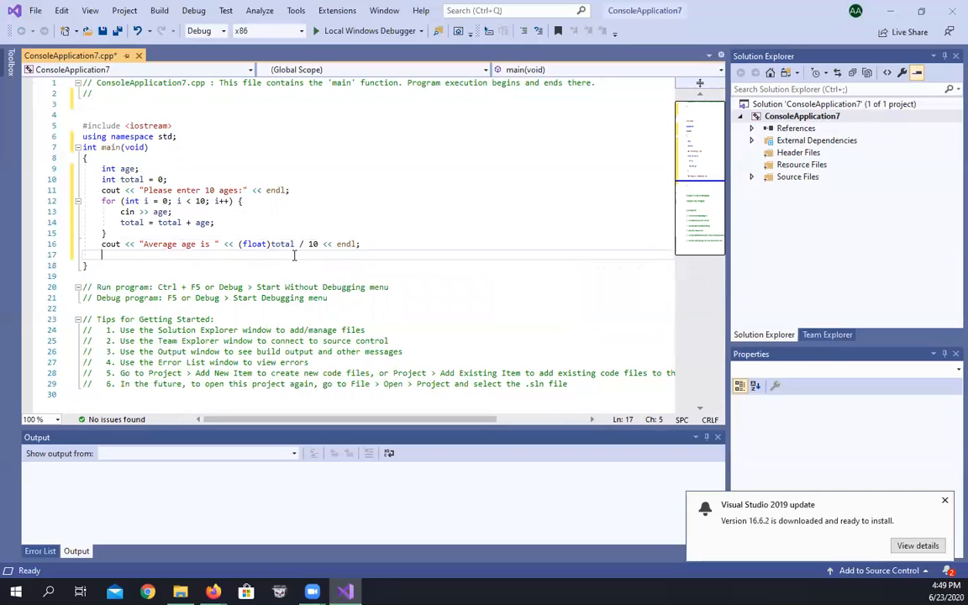
{"action": "type", "text": "retur"}
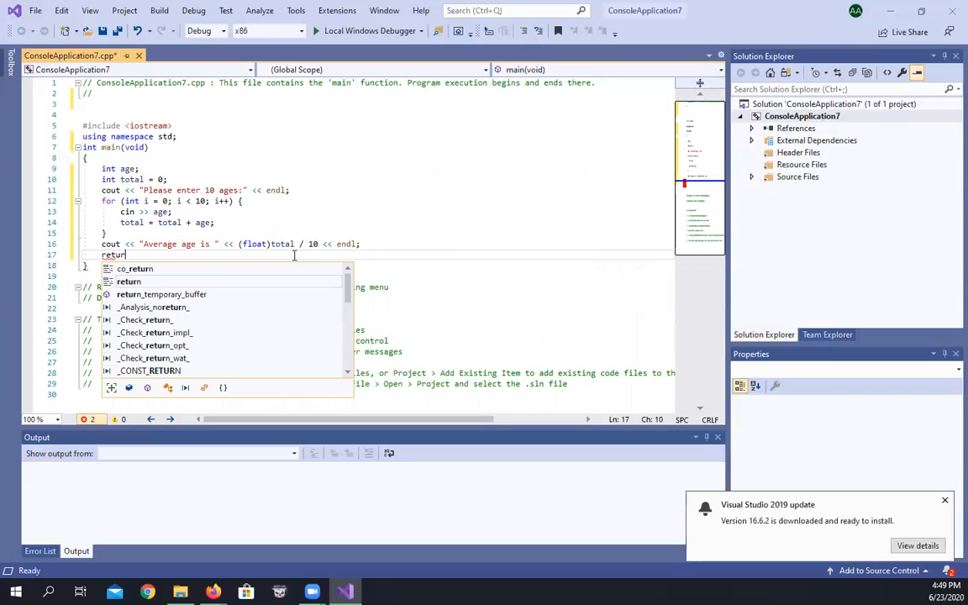
{"action": "type", "text": "0;"}
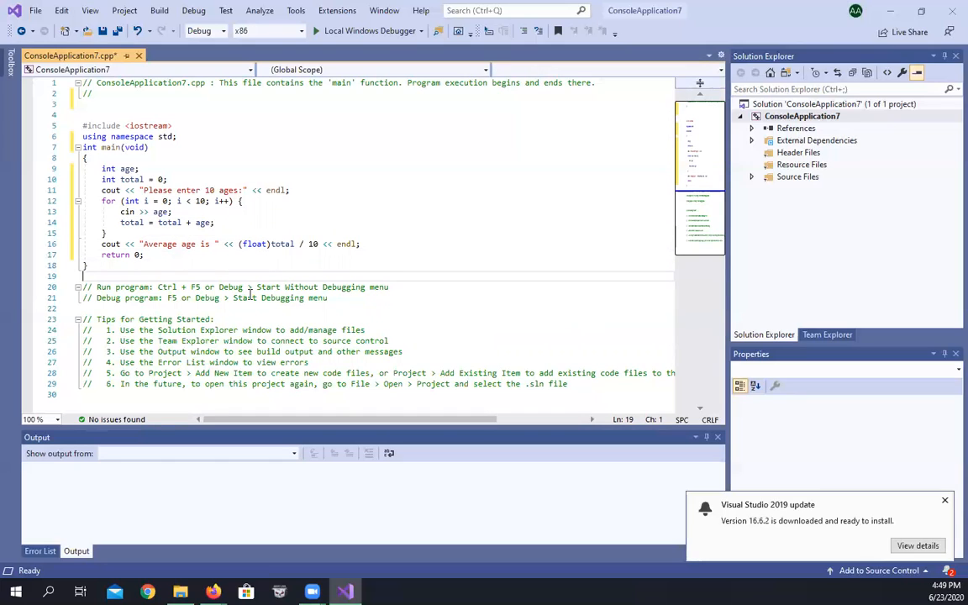
Step: Run with Local Windows Debugger and enter ten ages, getting an average of 58
{"action": "left_click", "coordinate": [365, 31]}
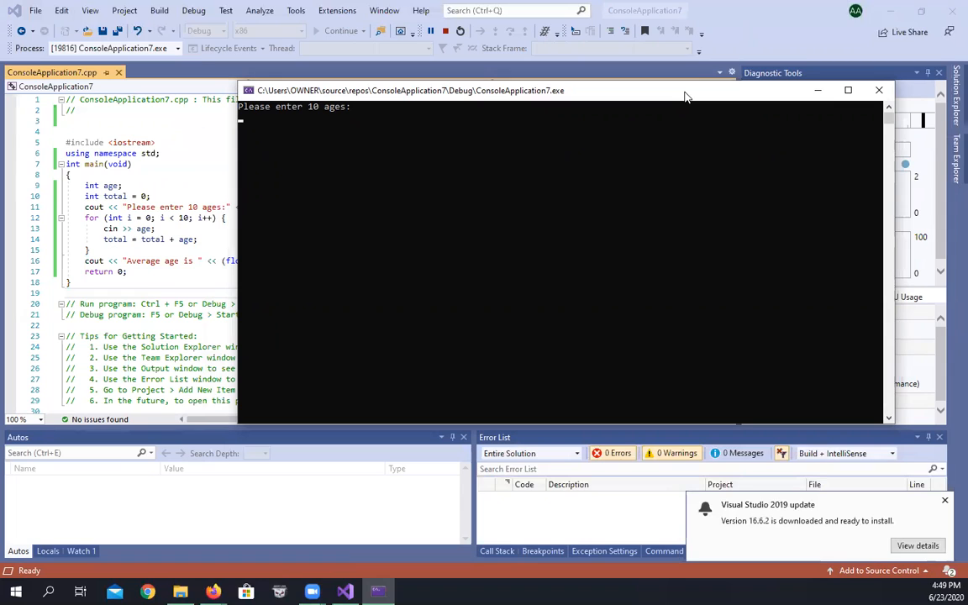
{"action": "type", "text": "35"}
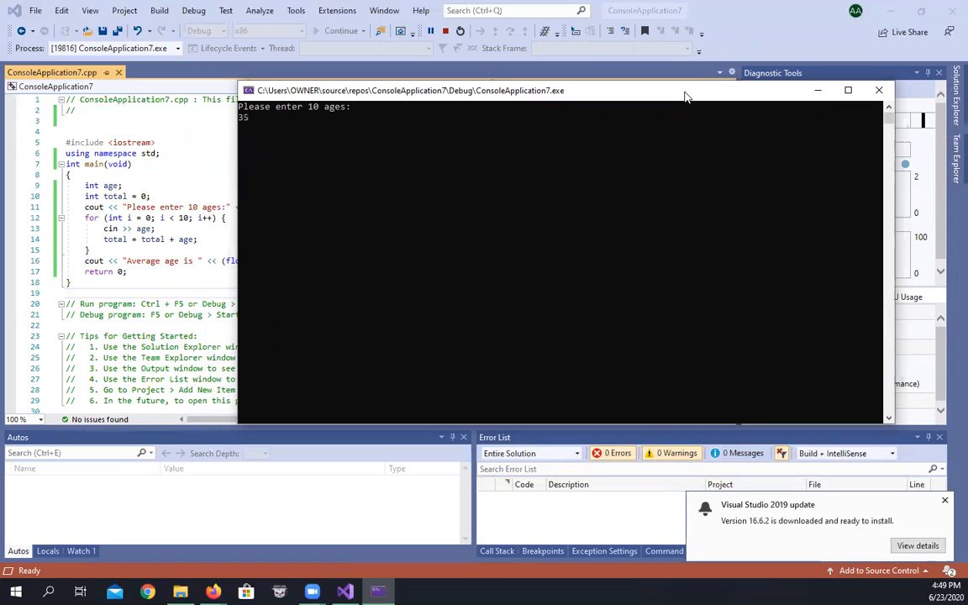
{"action": "type", "text": "96"}
{"action": "type", "text": "74"}
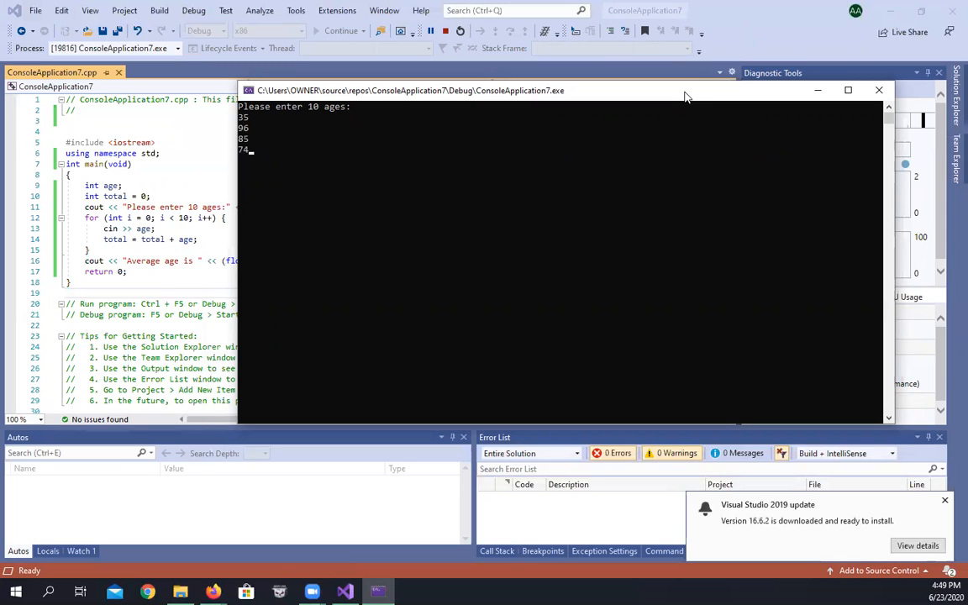
{"action": "type", "text": "36"}
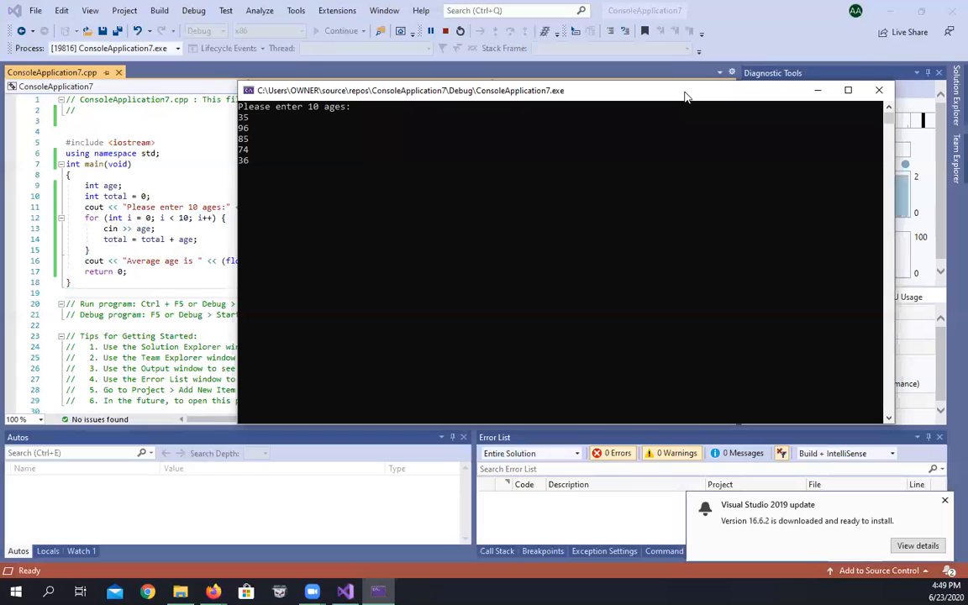
{"action": "type", "text": "213"}
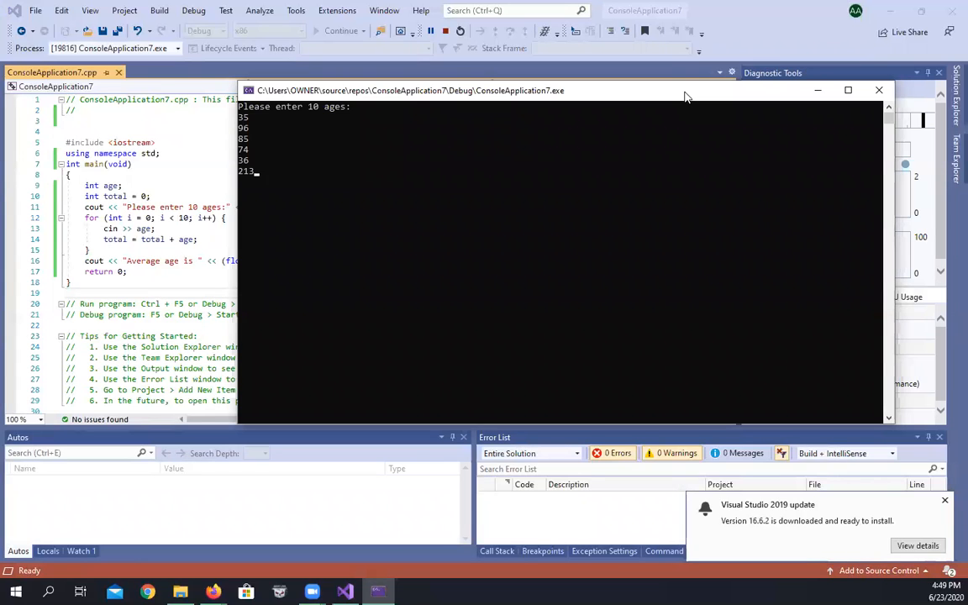
{"action": "type", "text": "54"}
{"action": "type", "text": "65"}
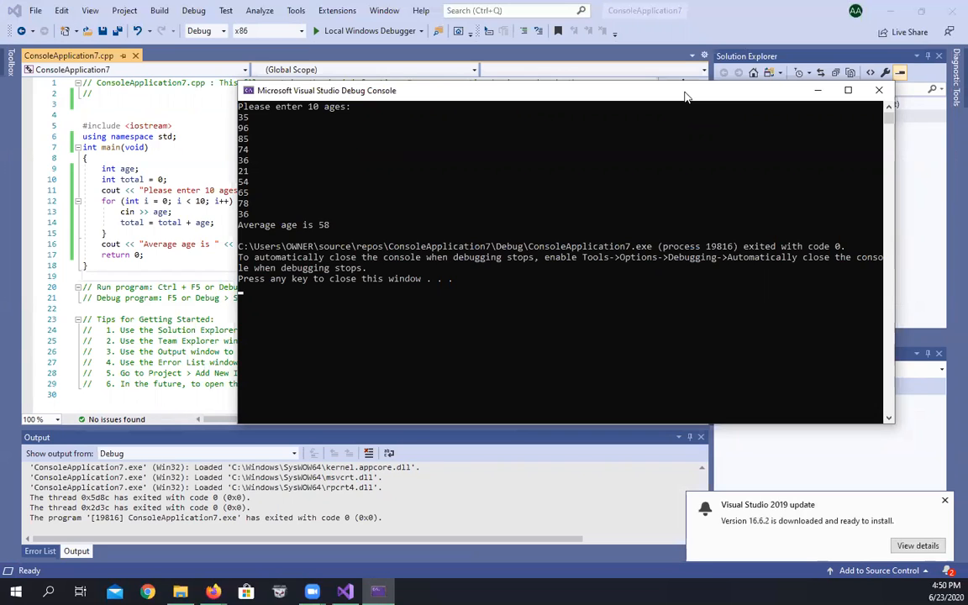
{"action": "mouse_move", "coordinate": [295, 238]}
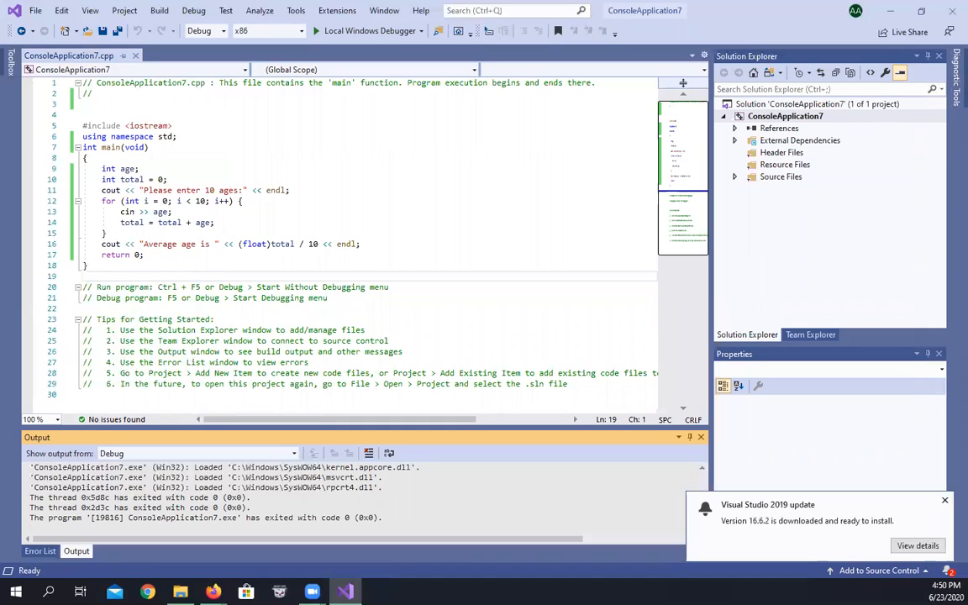
Step: Launch a second debug run and enter the new ages starting with 5 and 6, getting average 49.4
{"action": "left_click", "coordinate": [420, 30]}
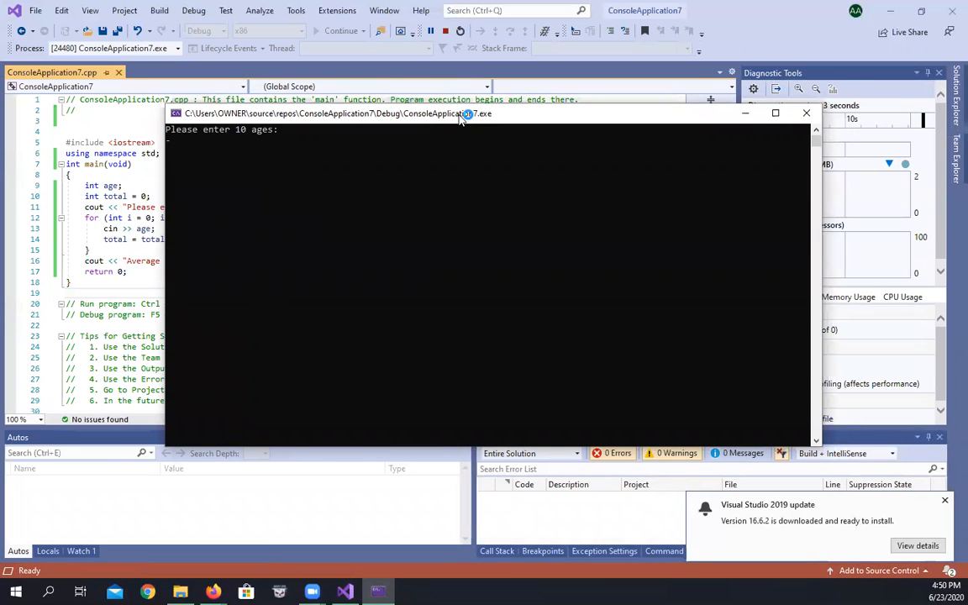
{"action": "type", "text": "5"}
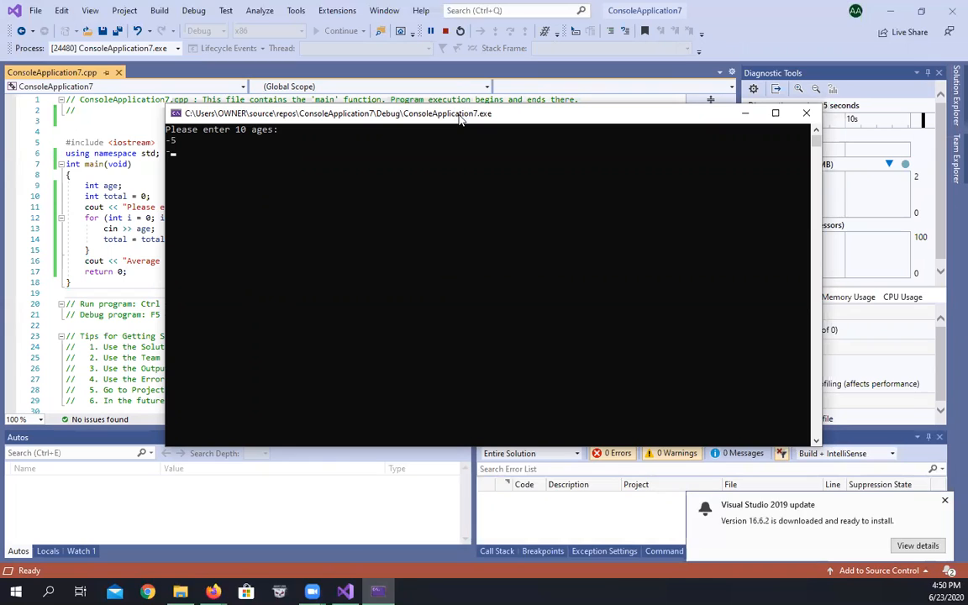
{"action": "type", "text": "6"}
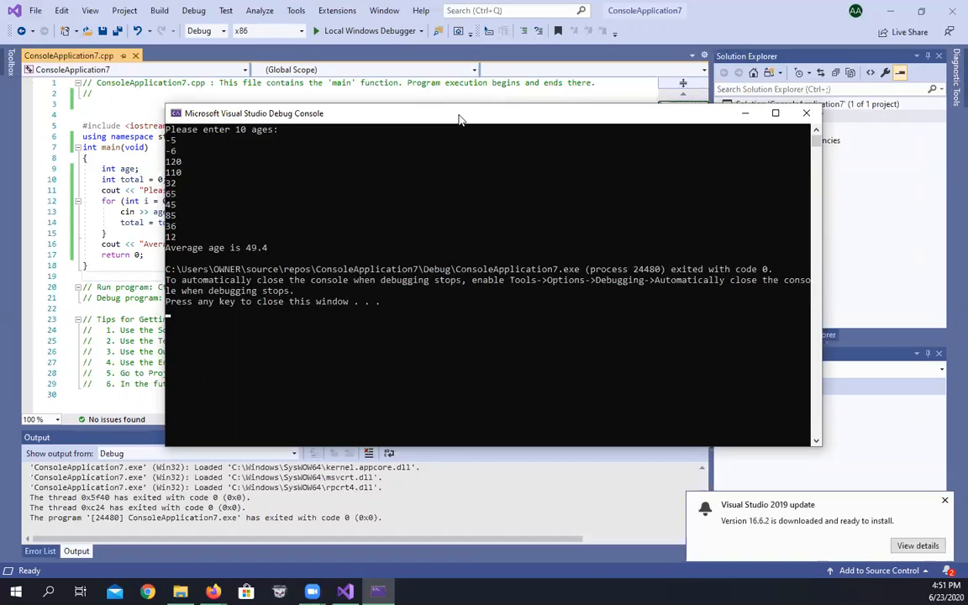
{"action": "mouse_move", "coordinate": [938, 215]}
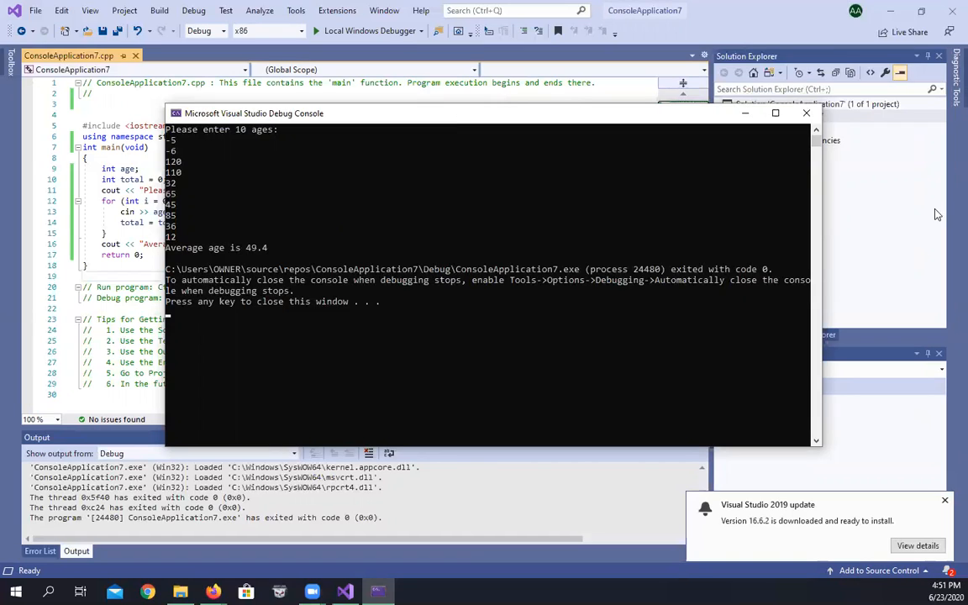
{"action": "mouse_move", "coordinate": [807, 114]}
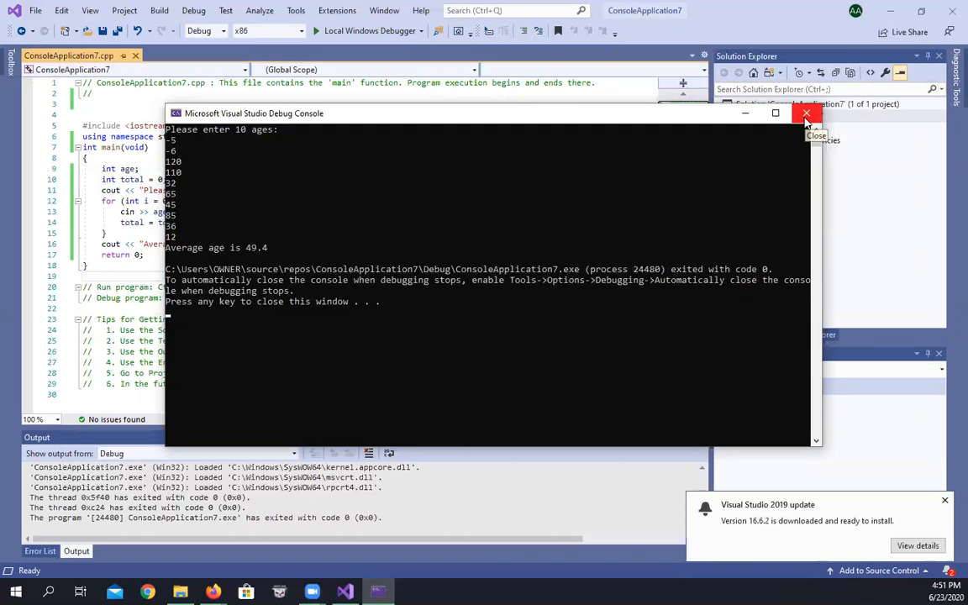
Step: Close the debug console to return to ConsoleApplication7.cpp
{"action": "left_click", "coordinate": [806, 113]}
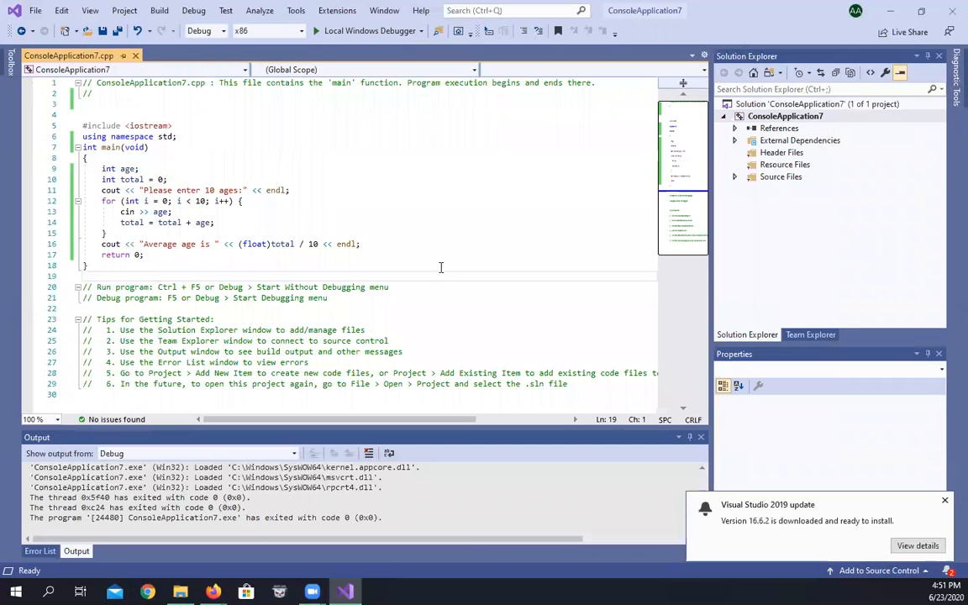